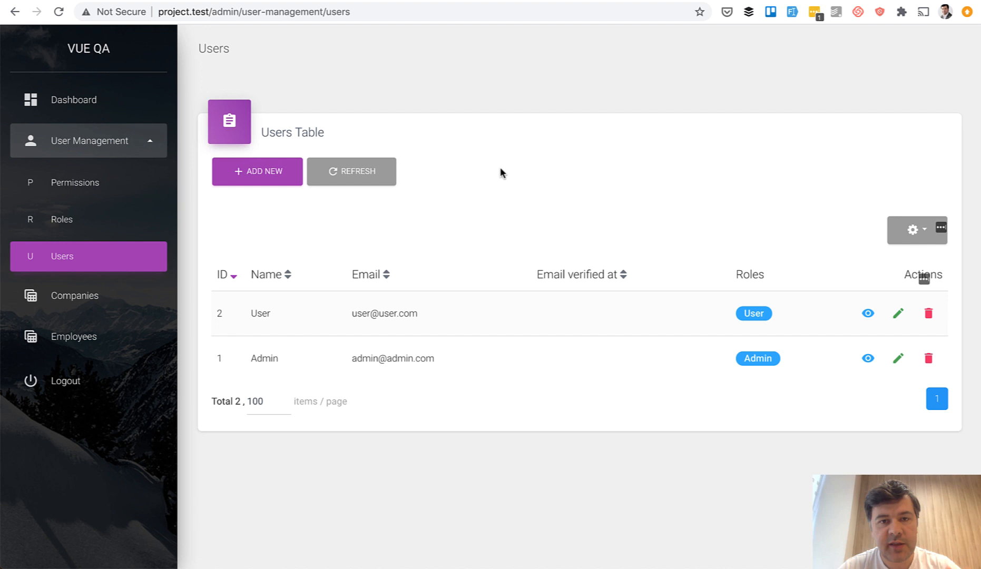
mouse_move(527, 168)
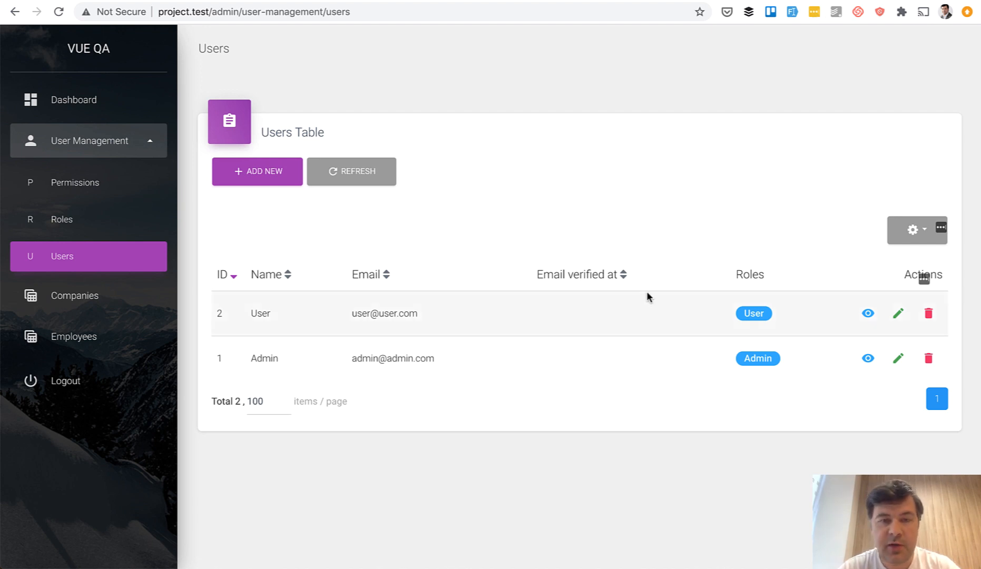
mouse_move(763, 325)
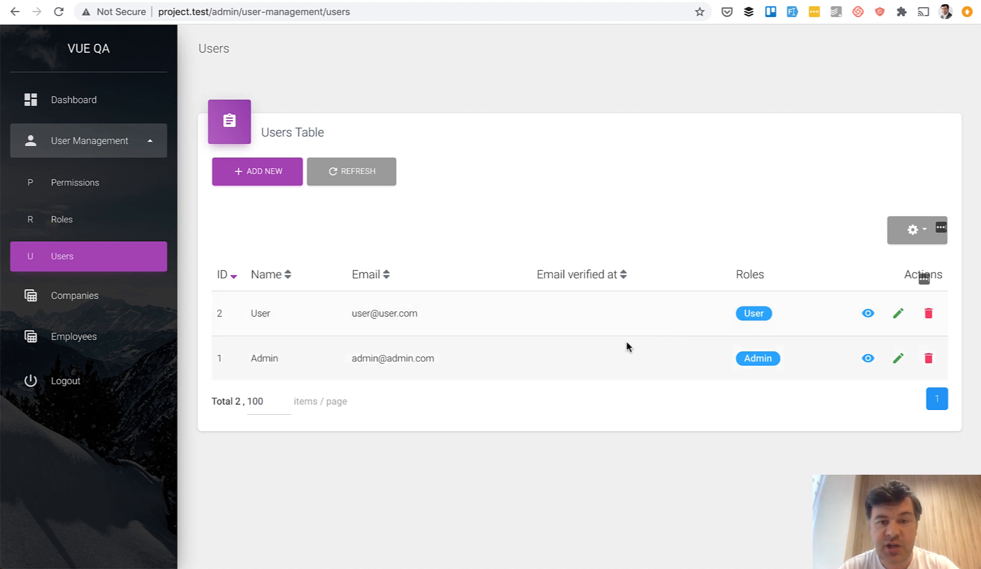
Step: Open the Roles table from the sidebar to see the User and Admin roles' permissions
click(71, 219)
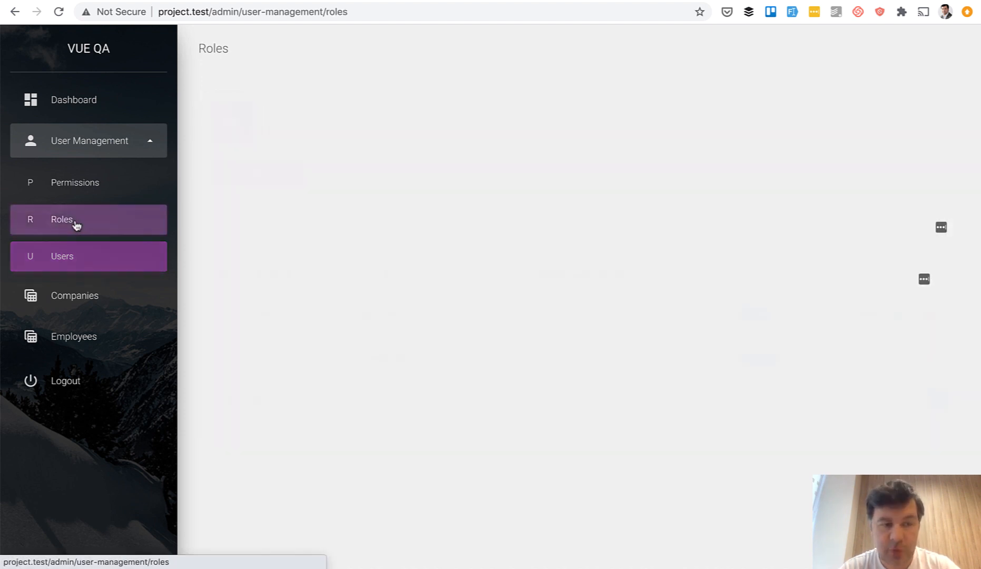
click(61, 219)
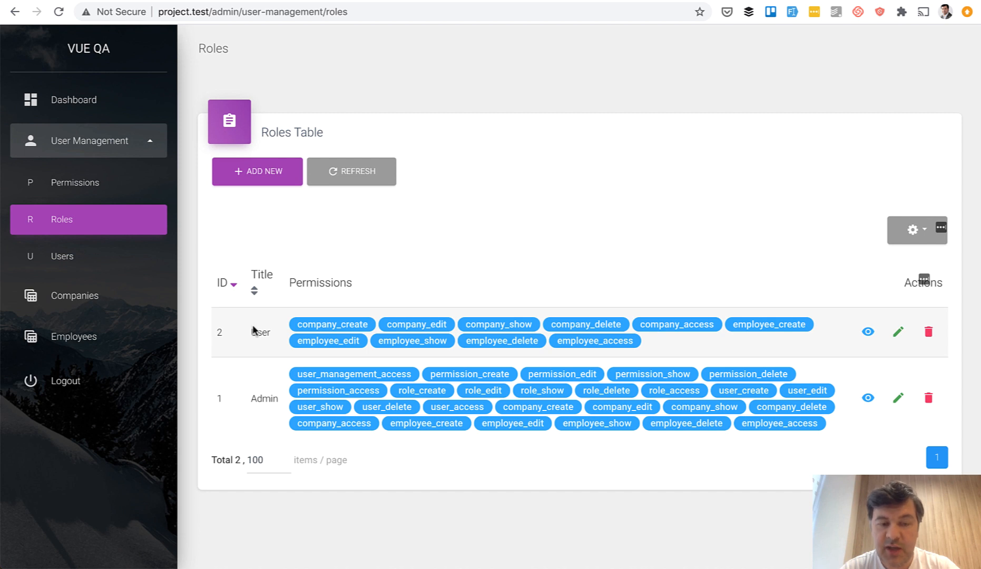
mouse_move(411, 342)
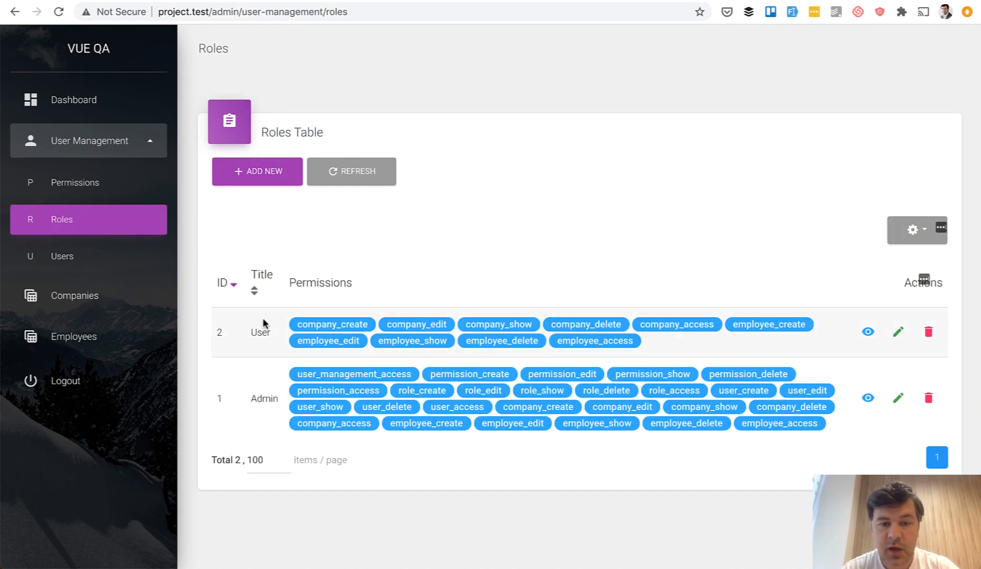
mouse_move(408, 336)
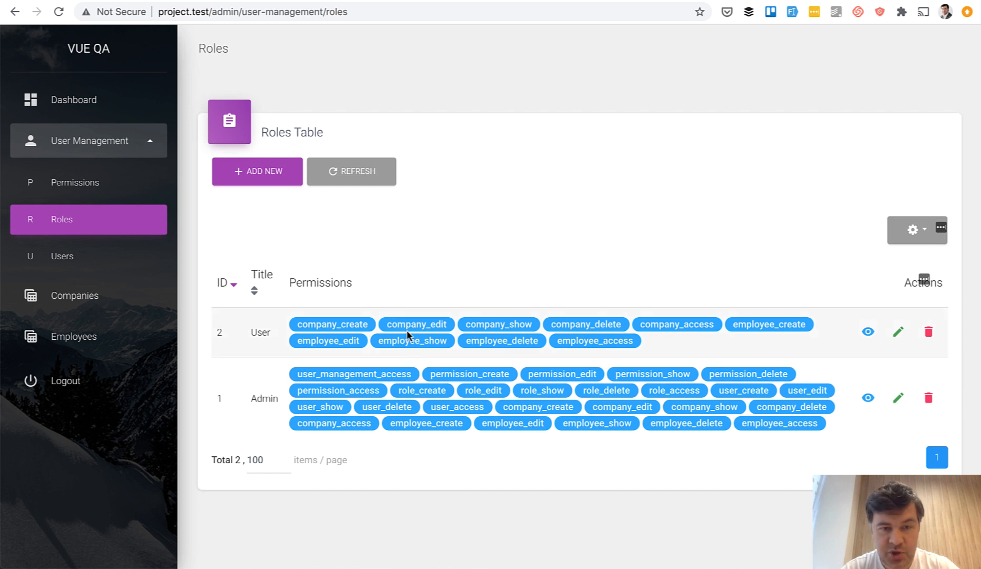
Step: Remove company_delete from the User role, save, and reload the user's Companies page
click(897, 332)
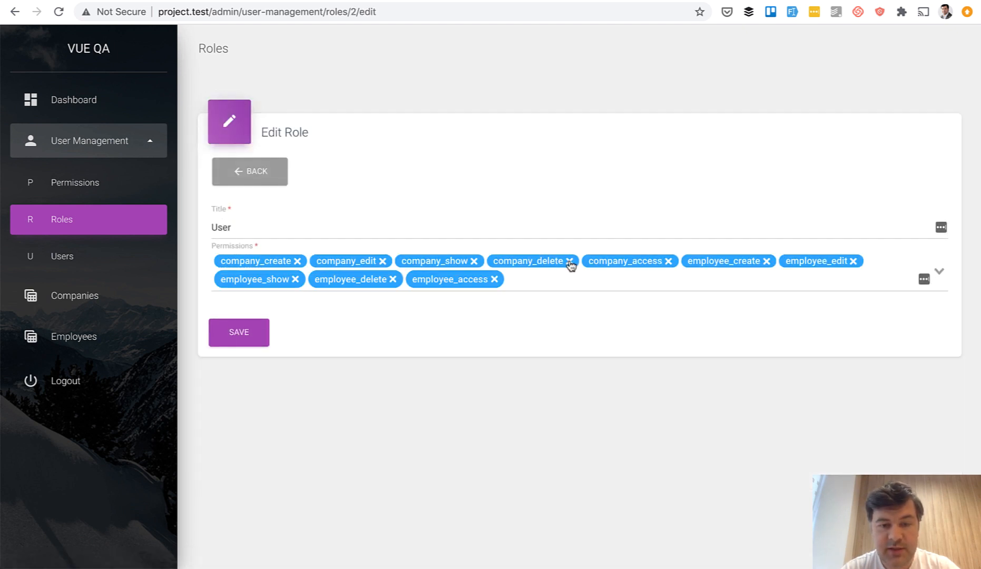
click(569, 261)
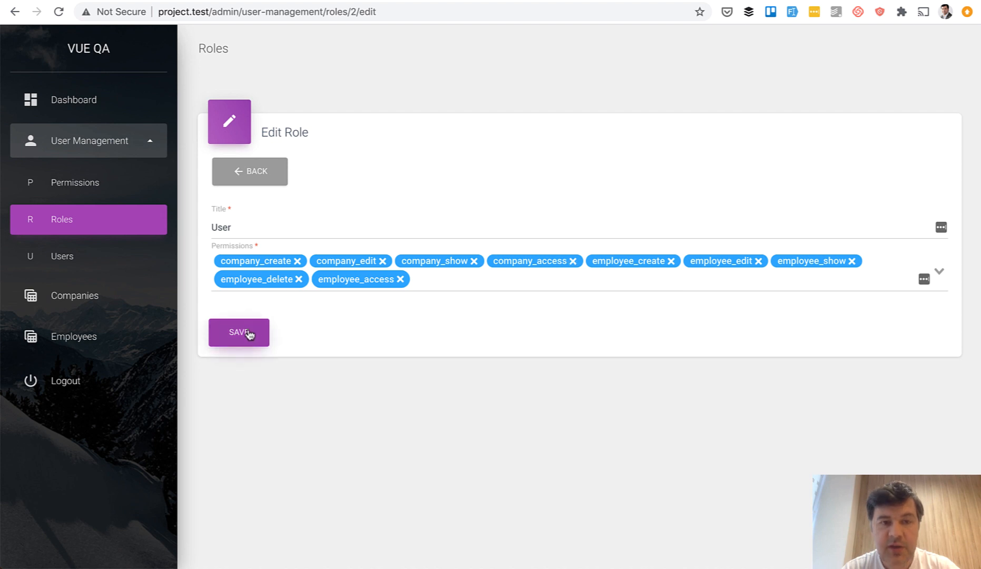
click(238, 332)
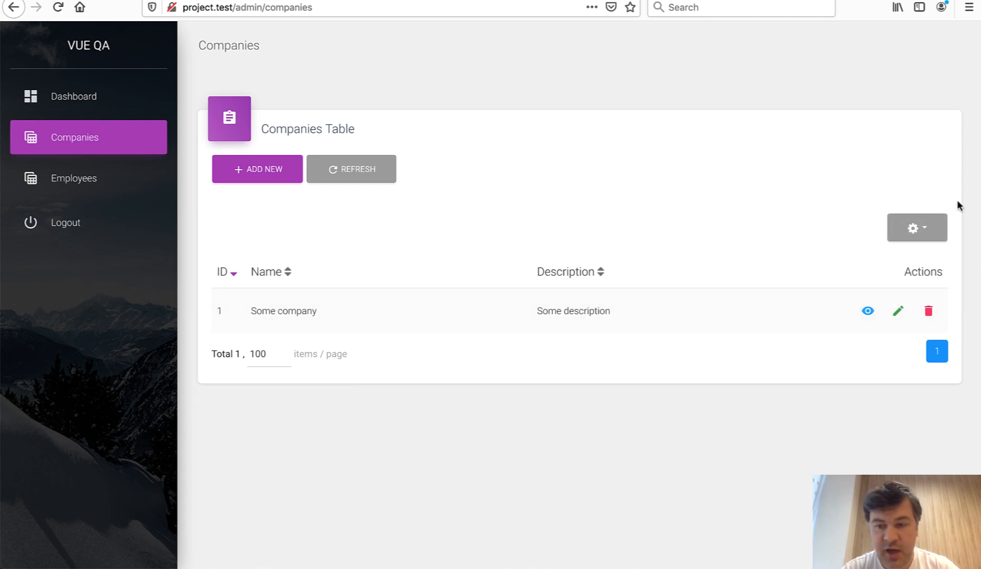
click(928, 311)
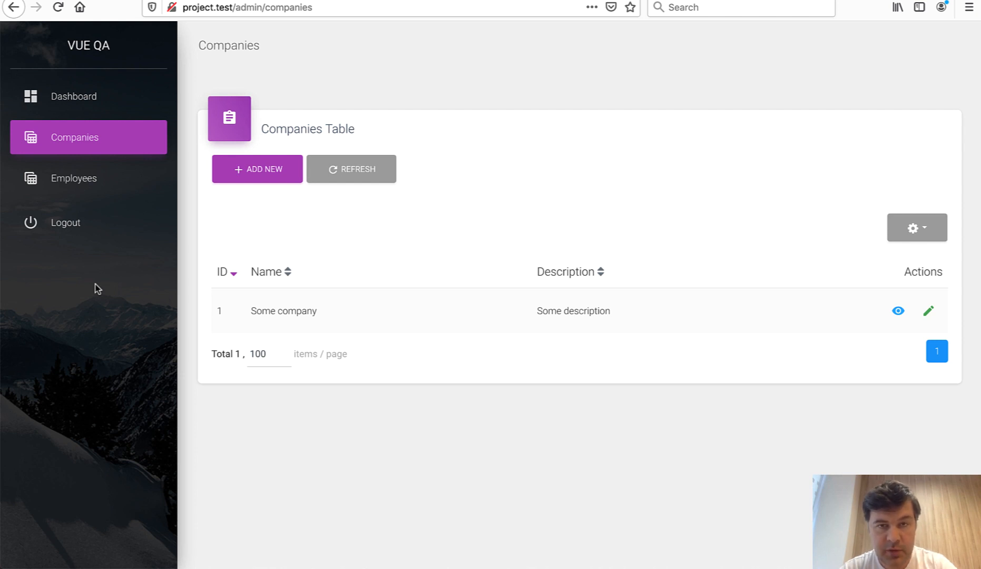
mouse_move(97, 257)
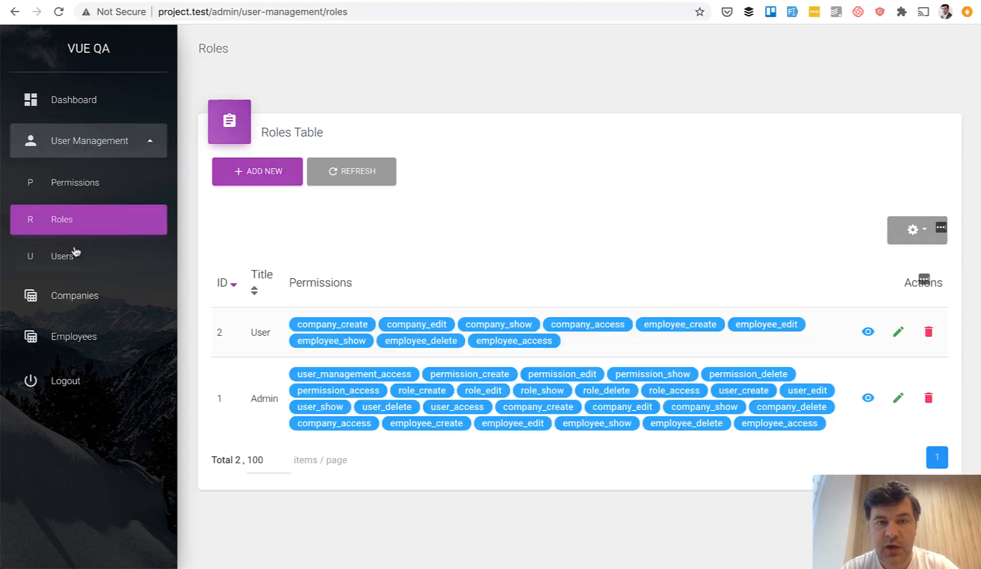
Step: Add company_delete back to the User role, then revisit Companies to confirm delete returns
click(898, 333)
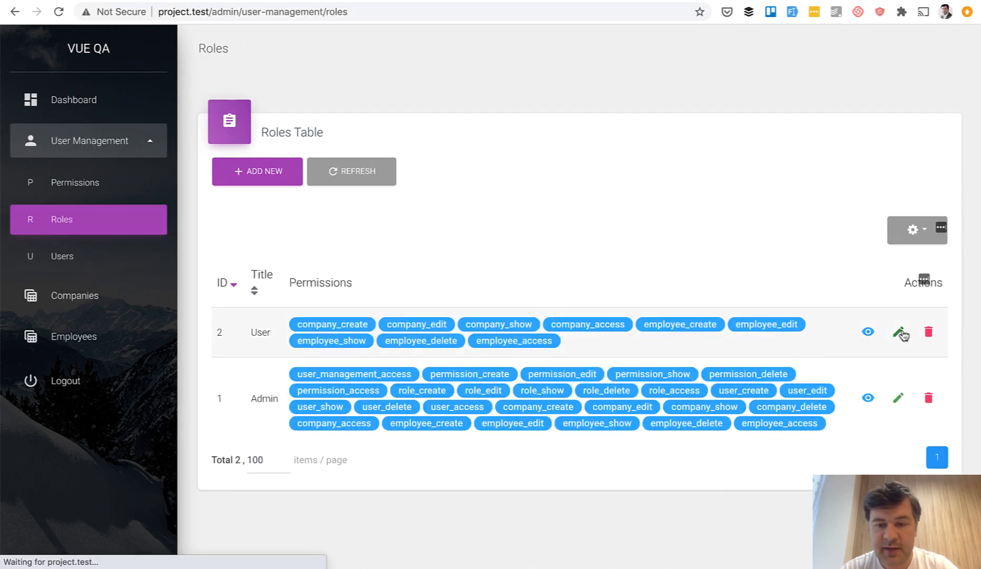
click(900, 333)
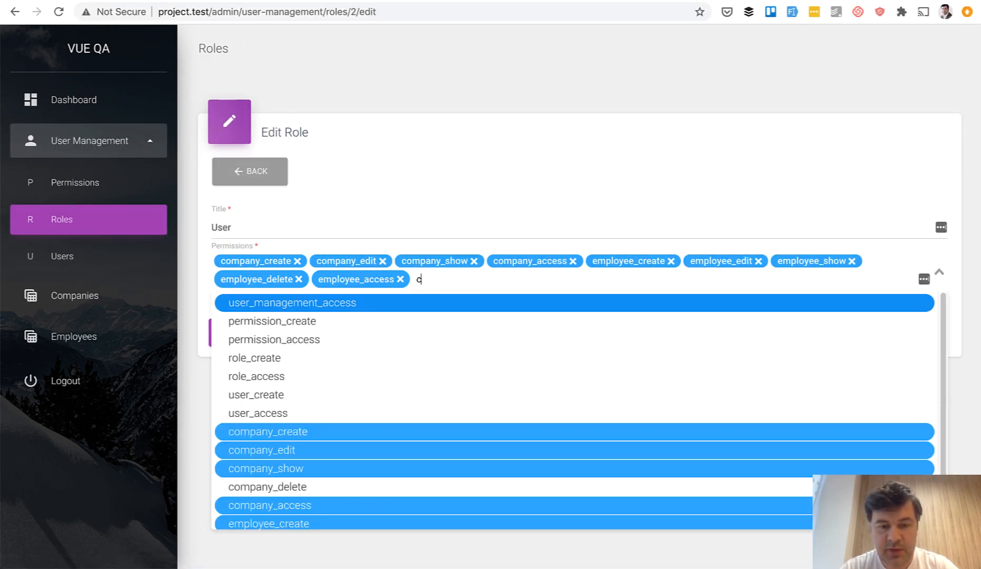
click(267, 486)
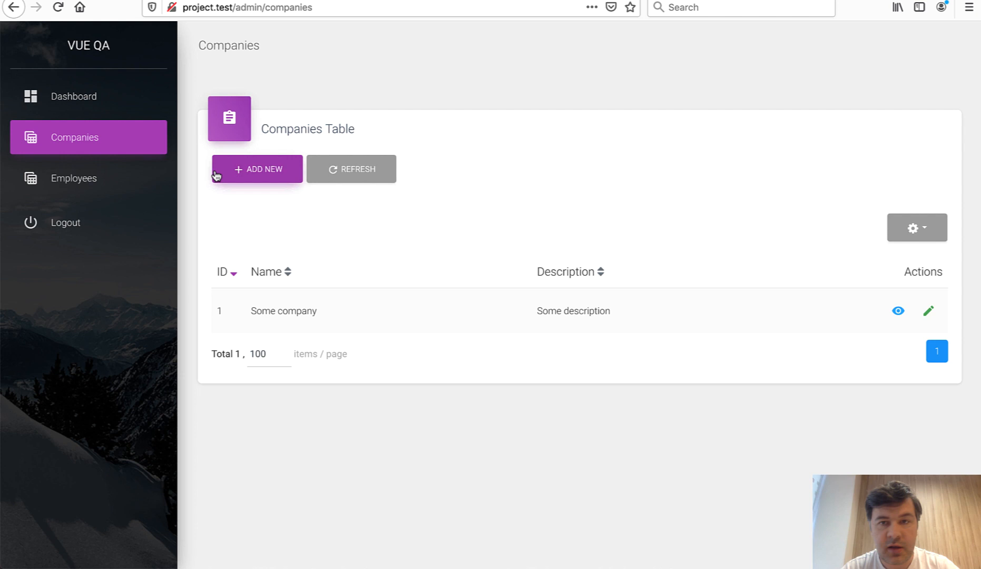
click(73, 179)
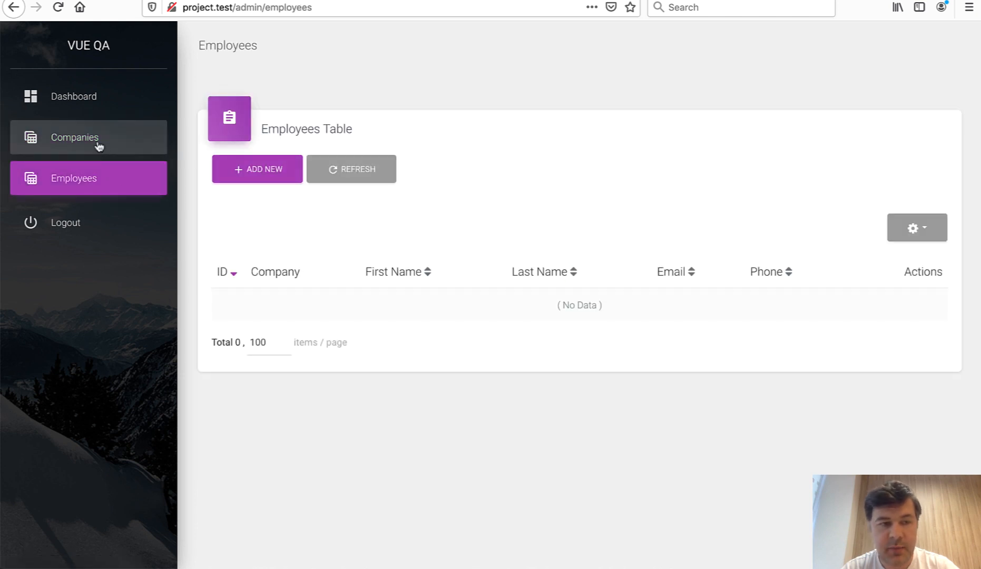
click(88, 137)
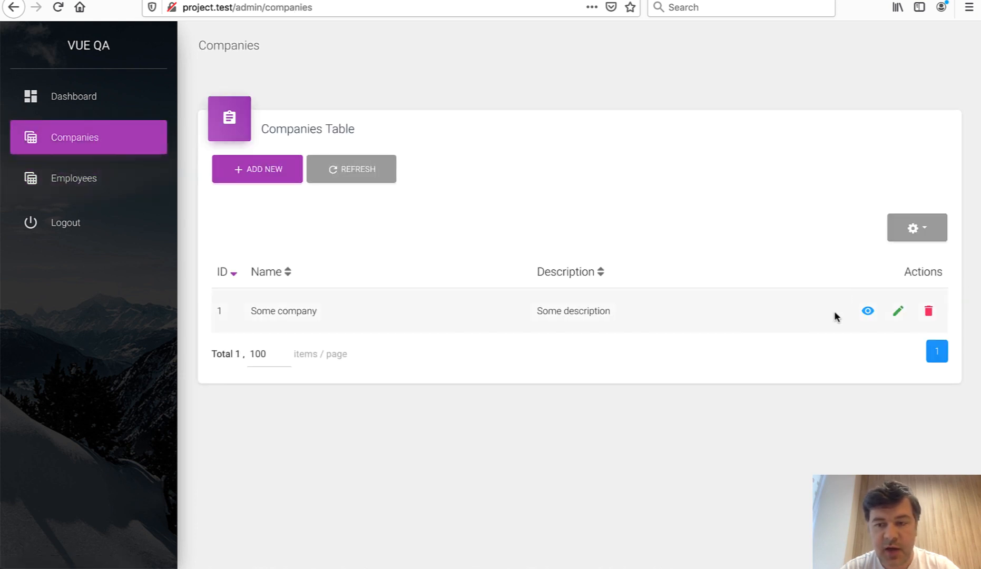
mouse_move(845, 327)
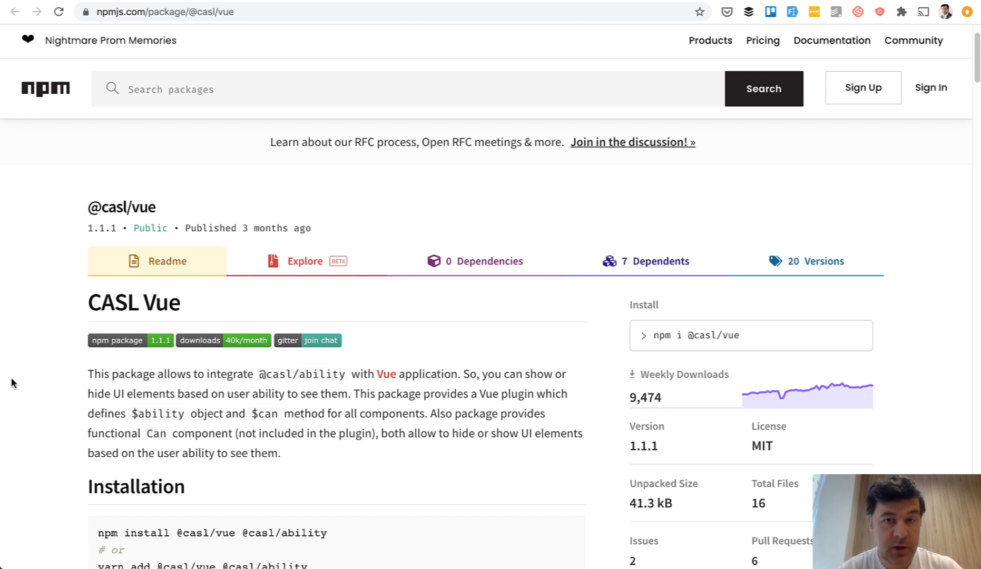
mouse_move(116, 360)
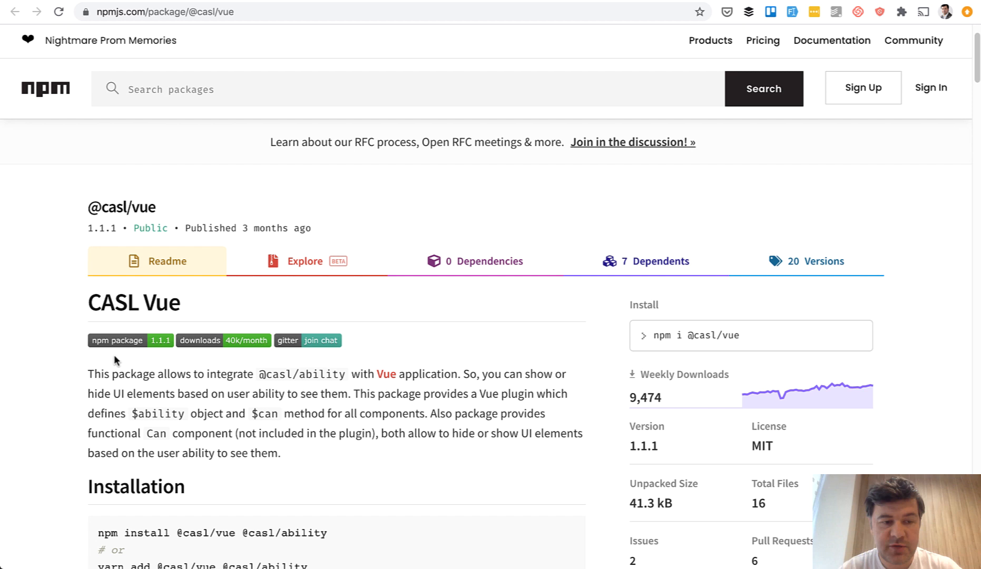
scroll(down, 3)
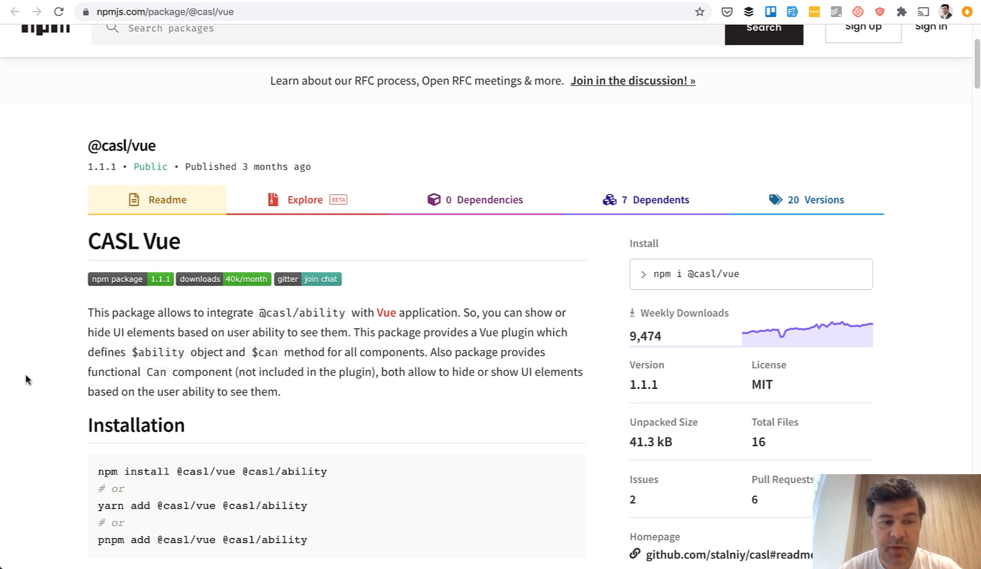
scroll(down, 3)
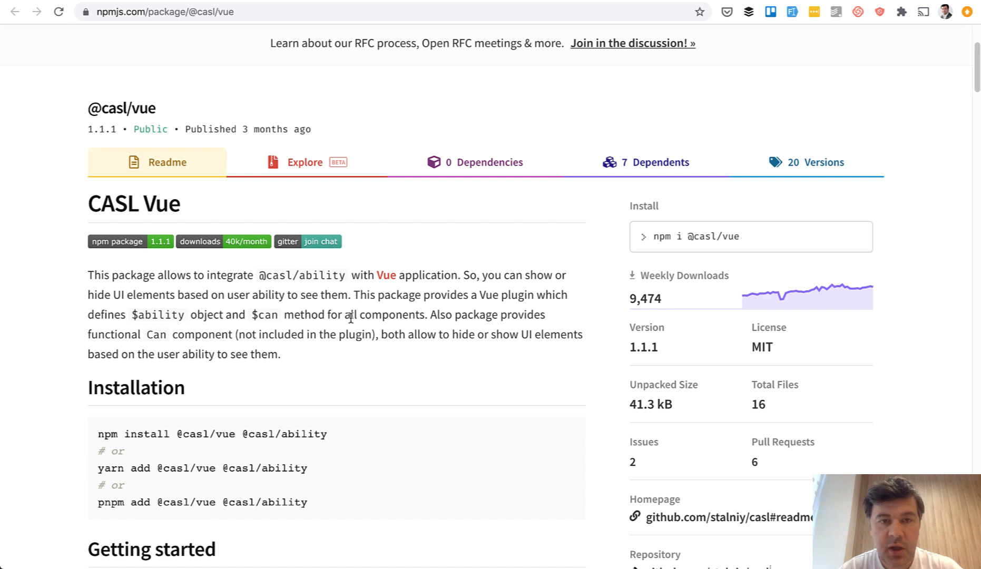
click(727, 517)
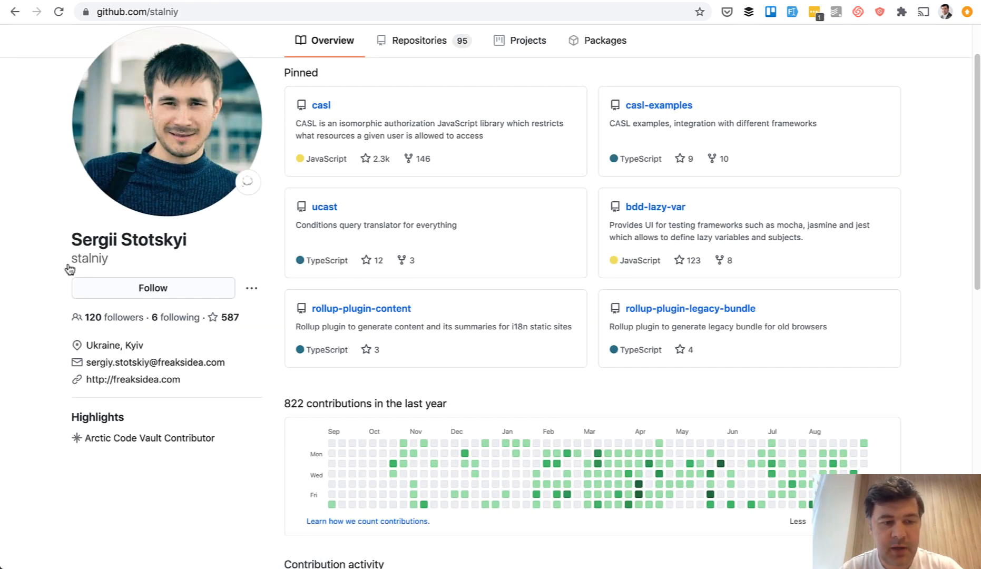
mouse_move(36, 340)
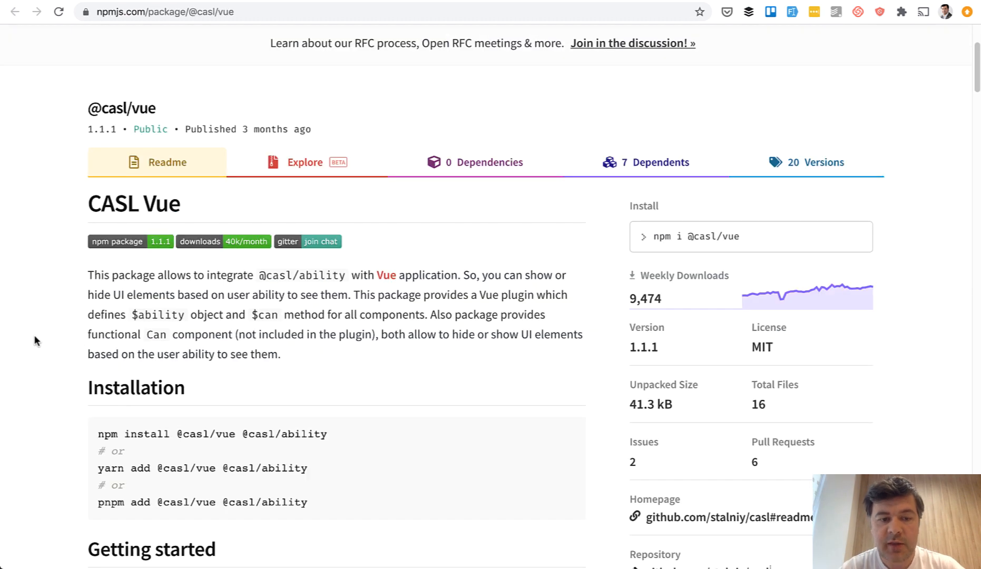
scroll(down, 3)
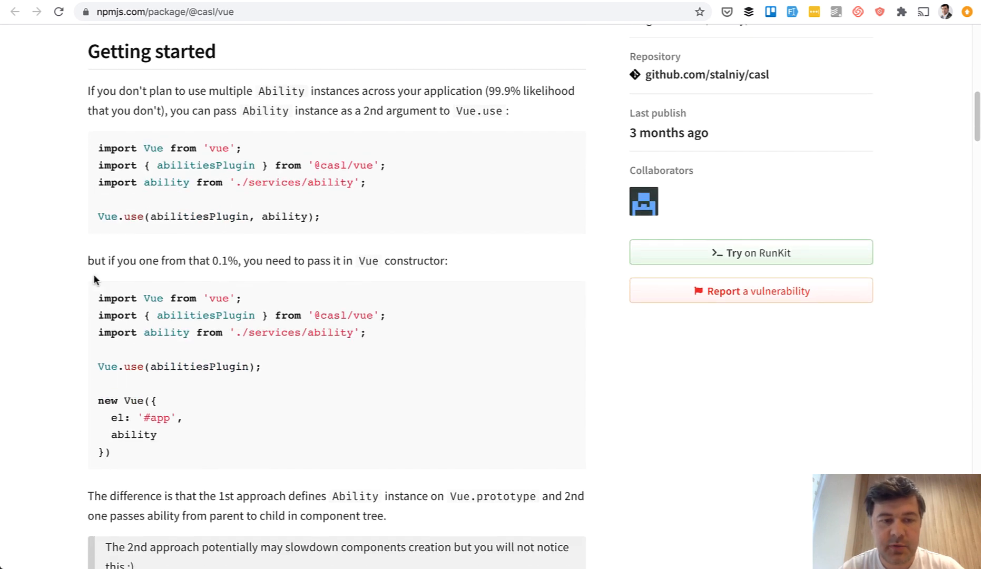
scroll(down, 3)
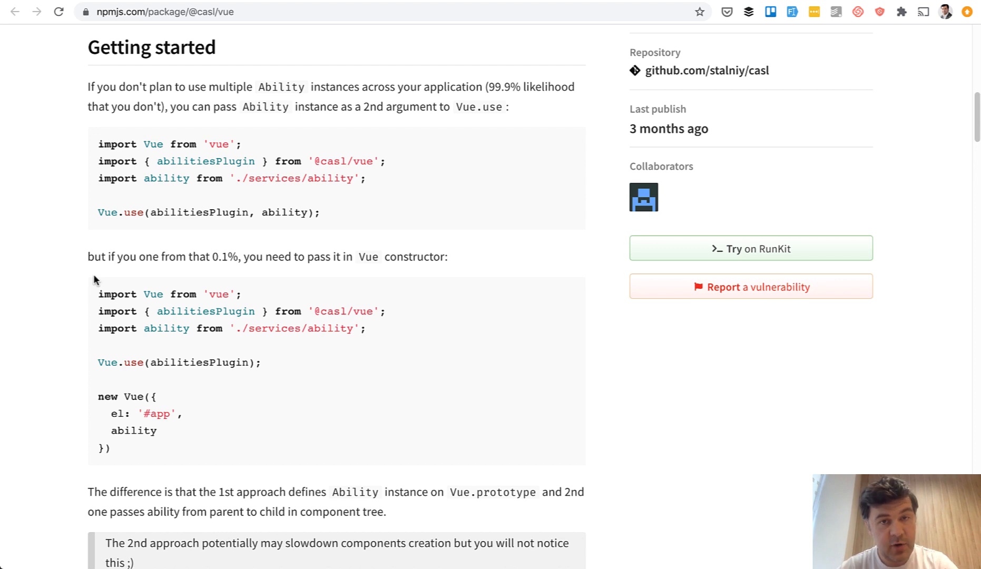
scroll(down, 3)
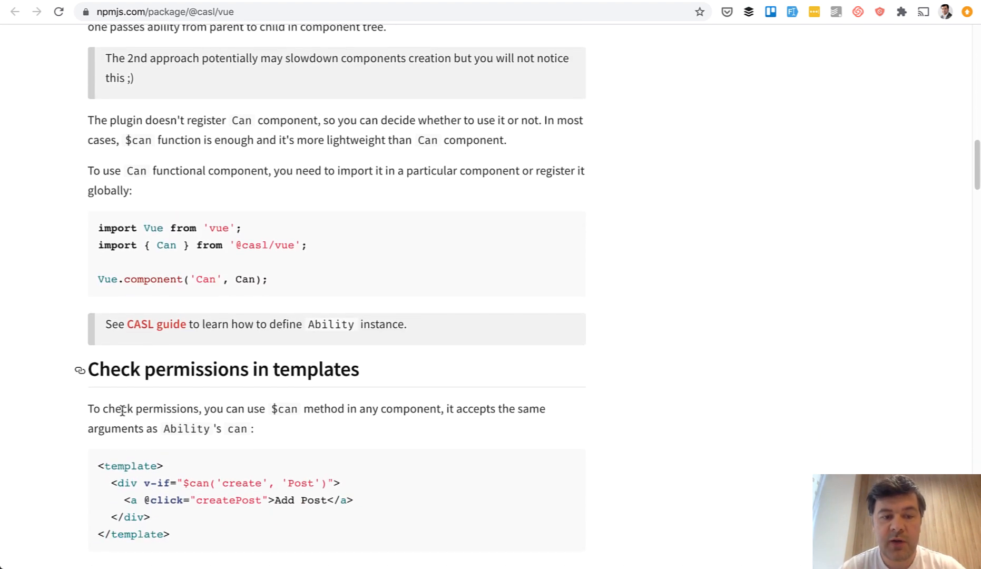
scroll(down, 3)
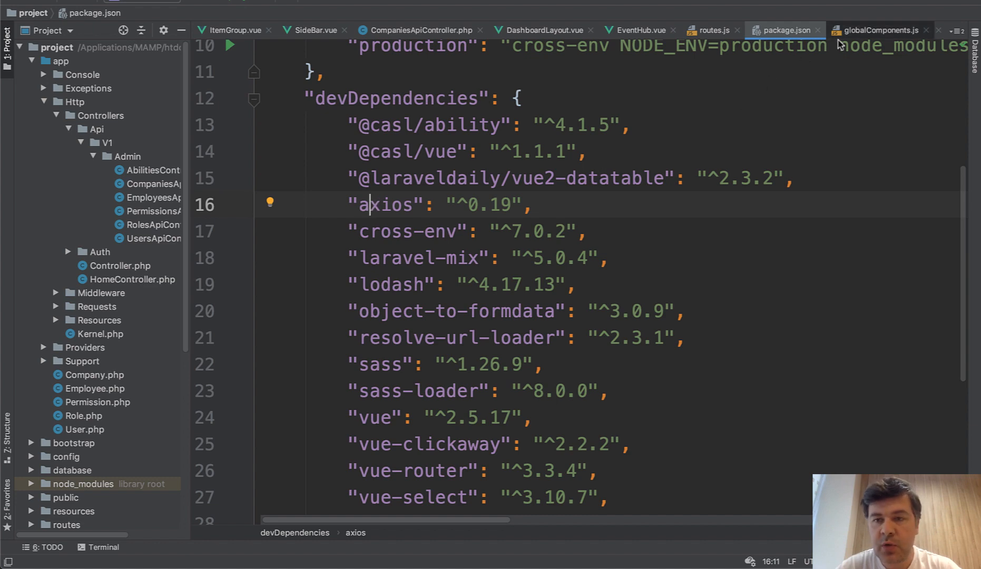
Step: View globalComponents.js registering abilitiesPlugin, then scroll SideBar.vue's $can(item.gate) checks
click(879, 30)
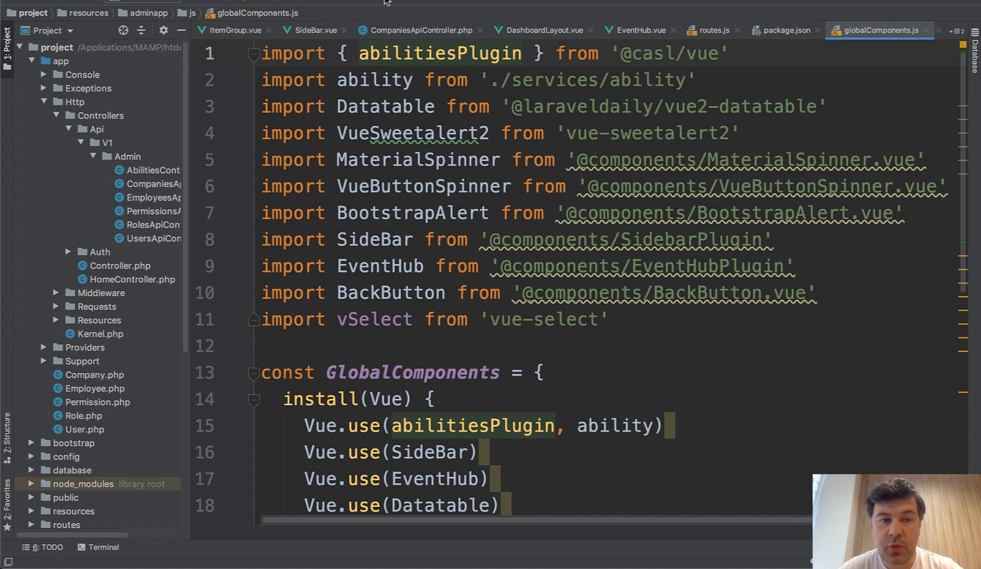
click(315, 30)
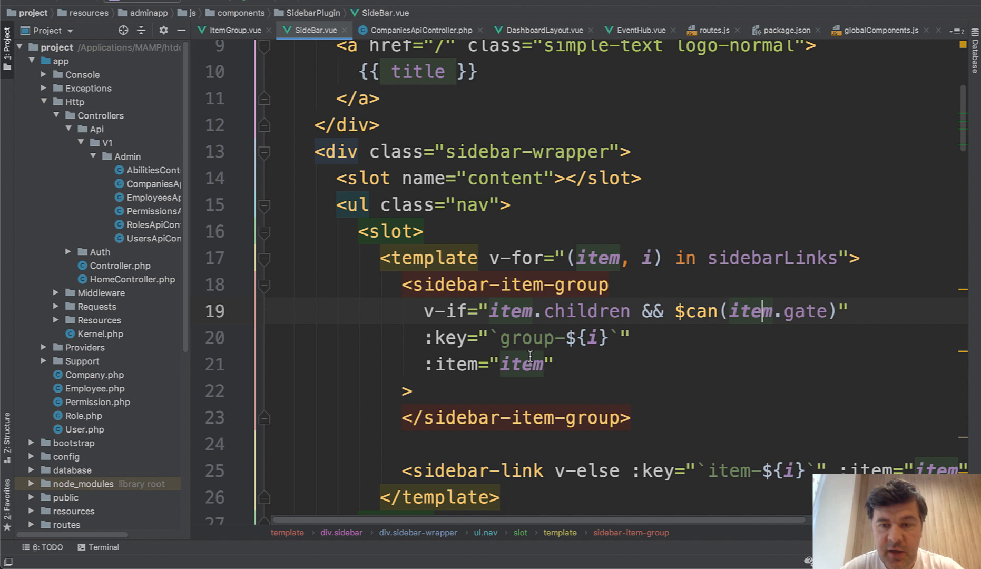
scroll(down, 3)
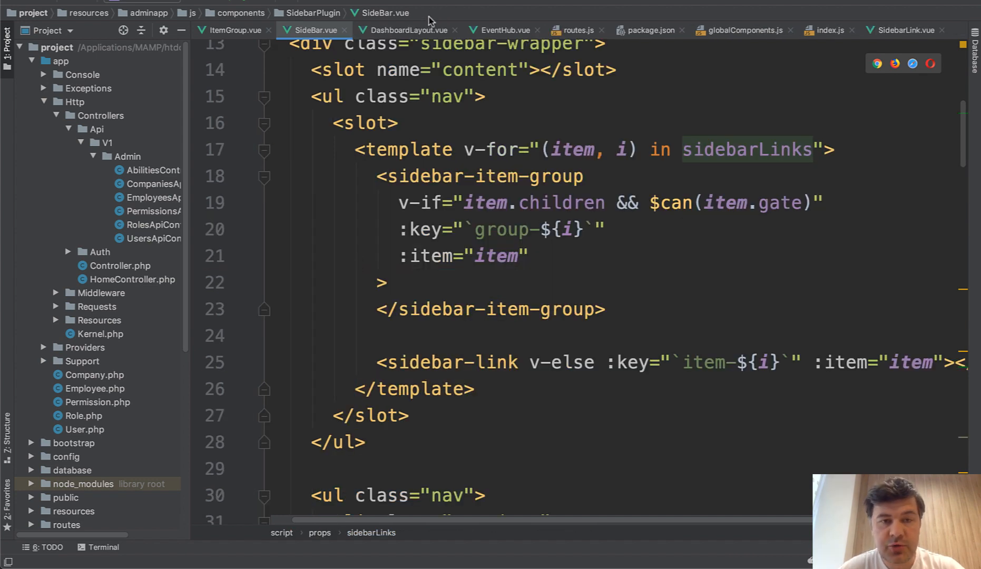
Step: Highlight the User Management gate value in DashboardLayout.vue and scroll its link definitions
click(407, 30)
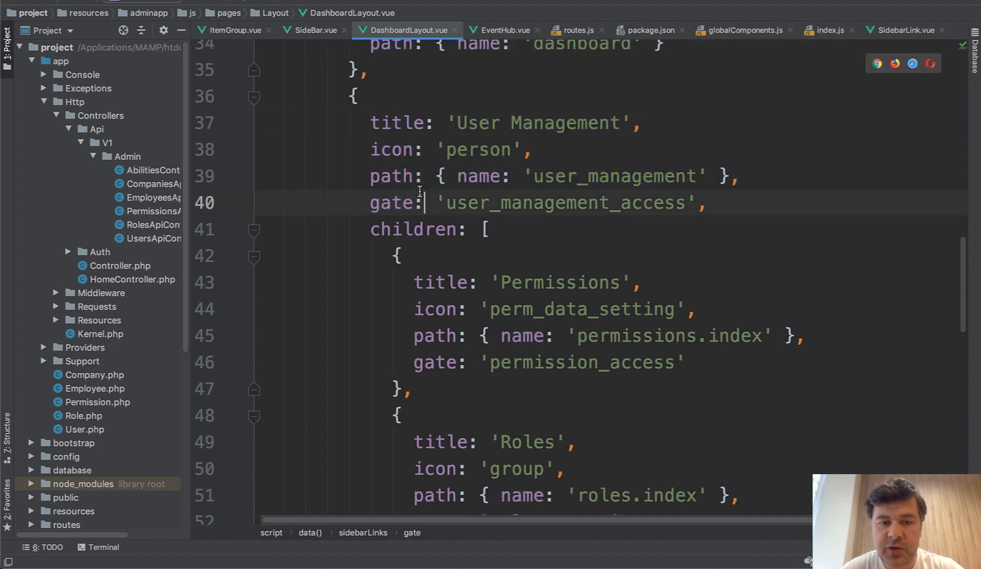
double_click(564, 202)
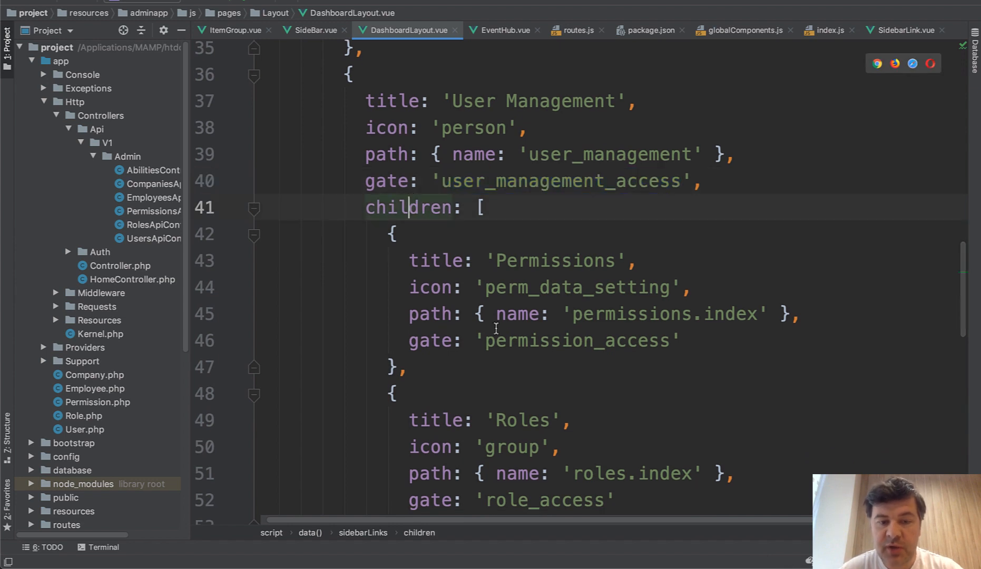
scroll(down, 3)
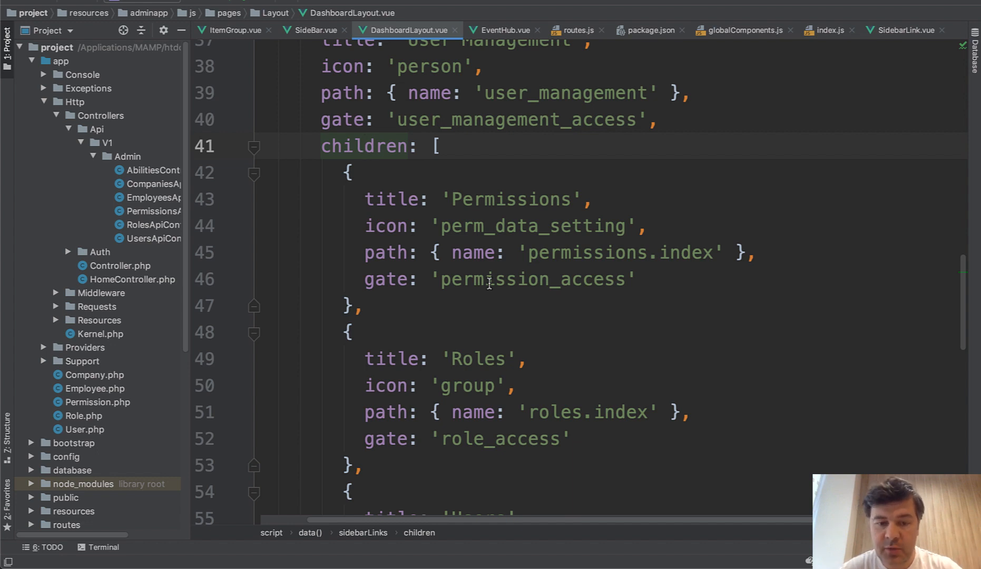
scroll(down, 3)
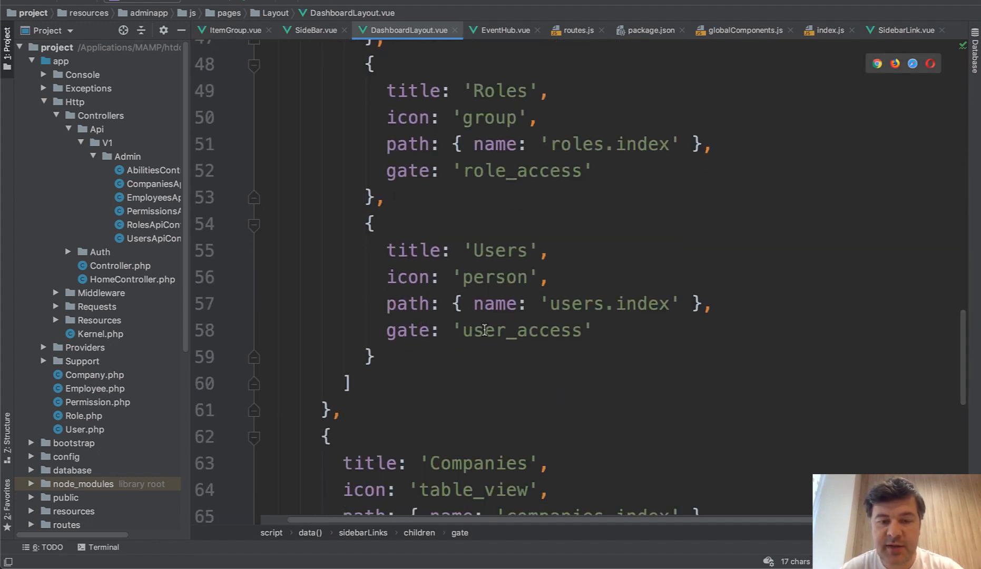
Step: Go from SideBar.vue to SidebarLink.vue and highlight its $can(item.gate) link check
click(311, 30)
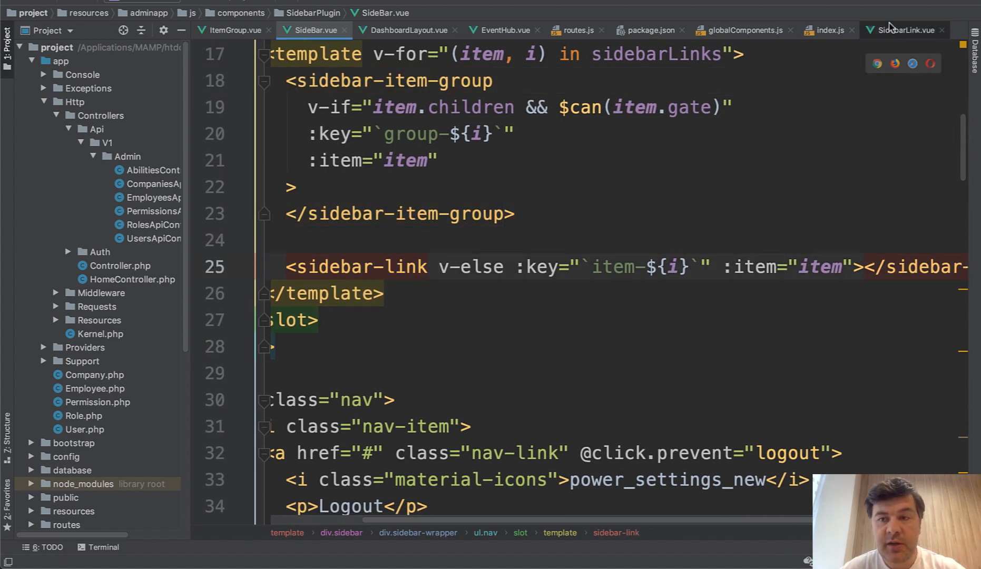
click(904, 30)
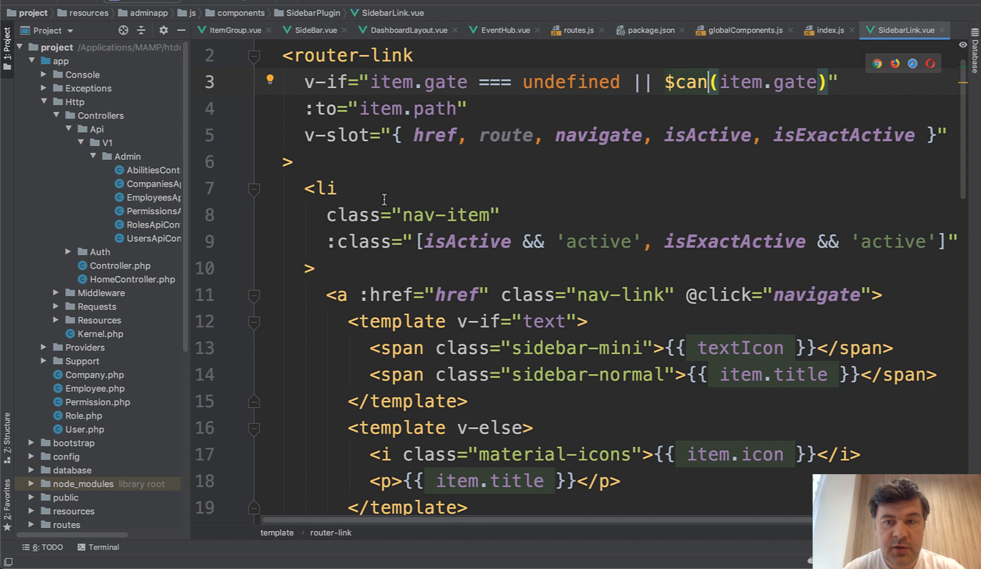
drag(370, 83, 565, 83)
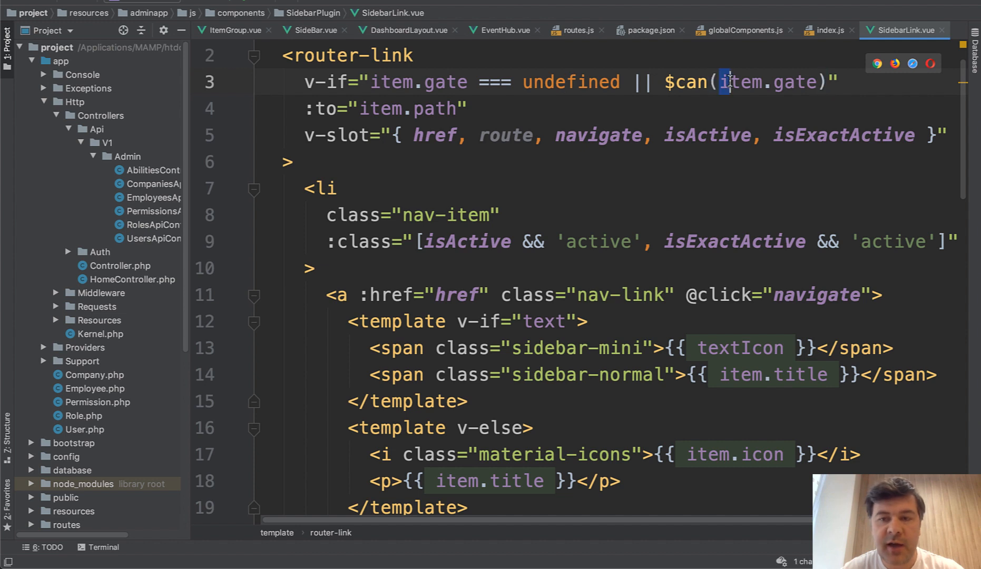
drag(305, 188, 328, 348)
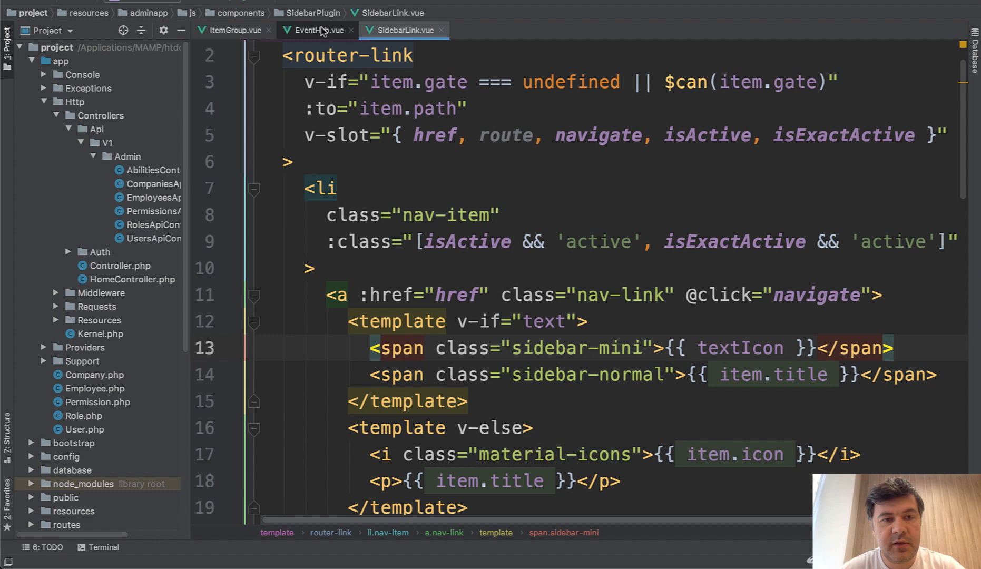
Step: Highlight EventHub.vue's $route watcher fetching abilities and its this.$ability.update() call
click(317, 30)
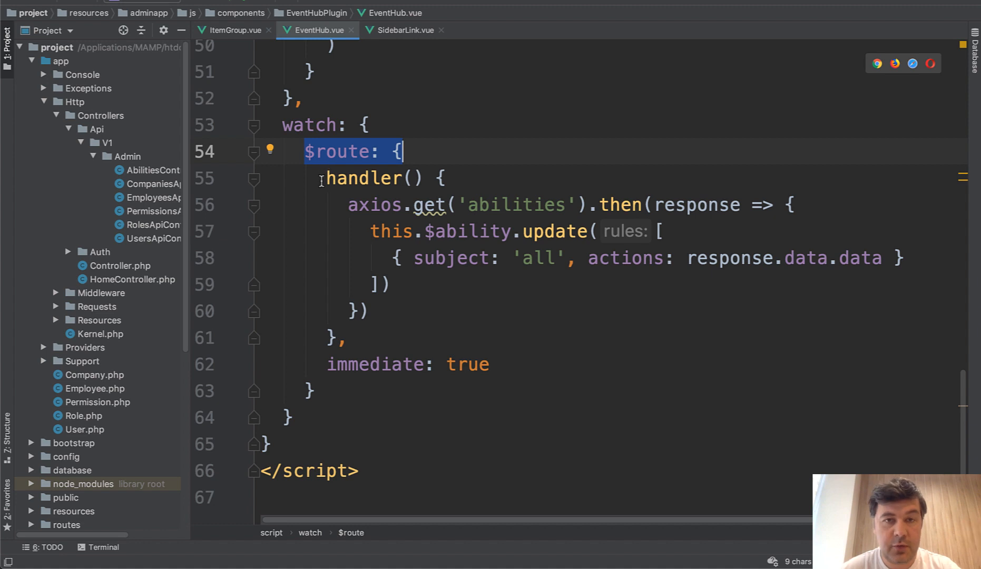
click(530, 205)
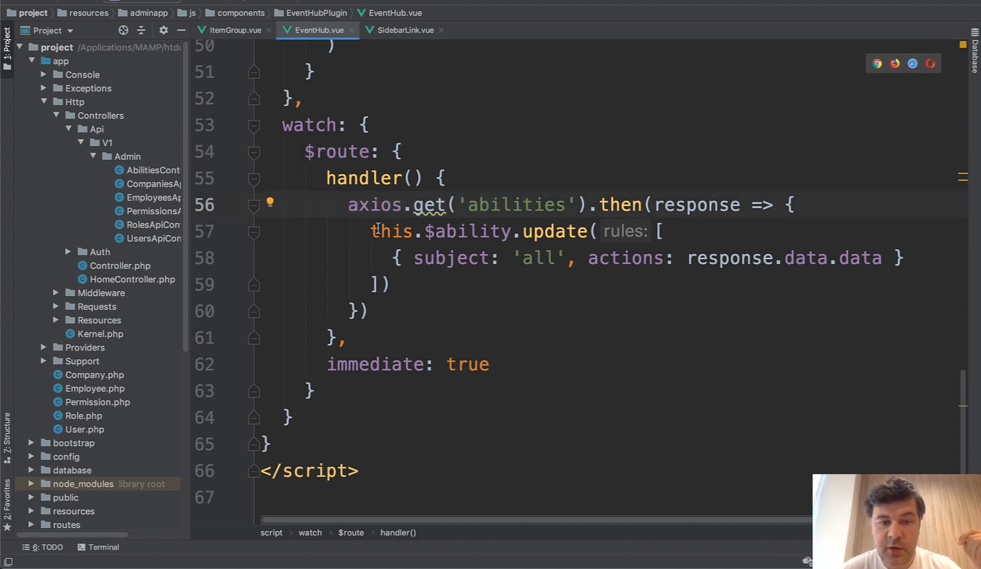
drag(373, 231, 494, 231)
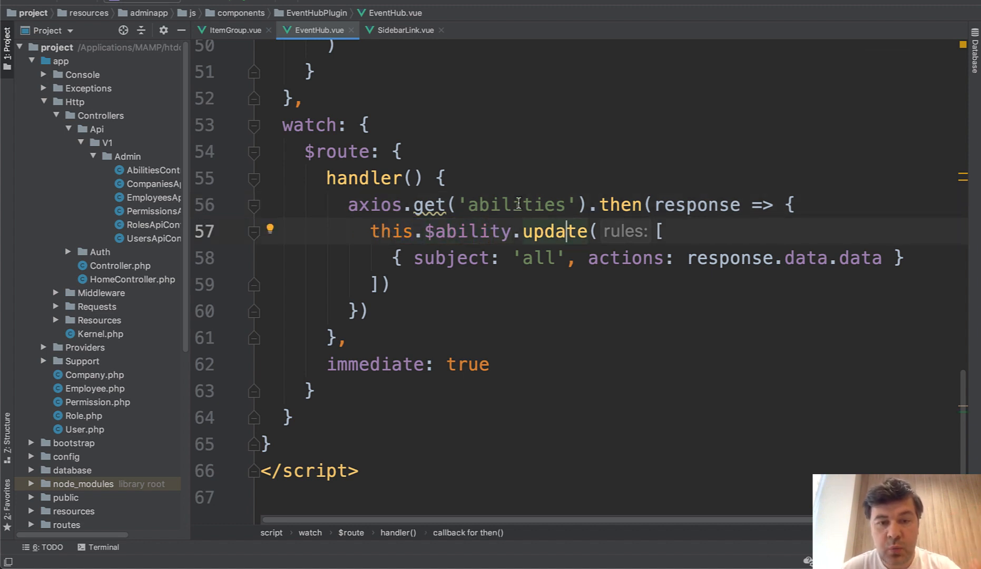
double_click(516, 205)
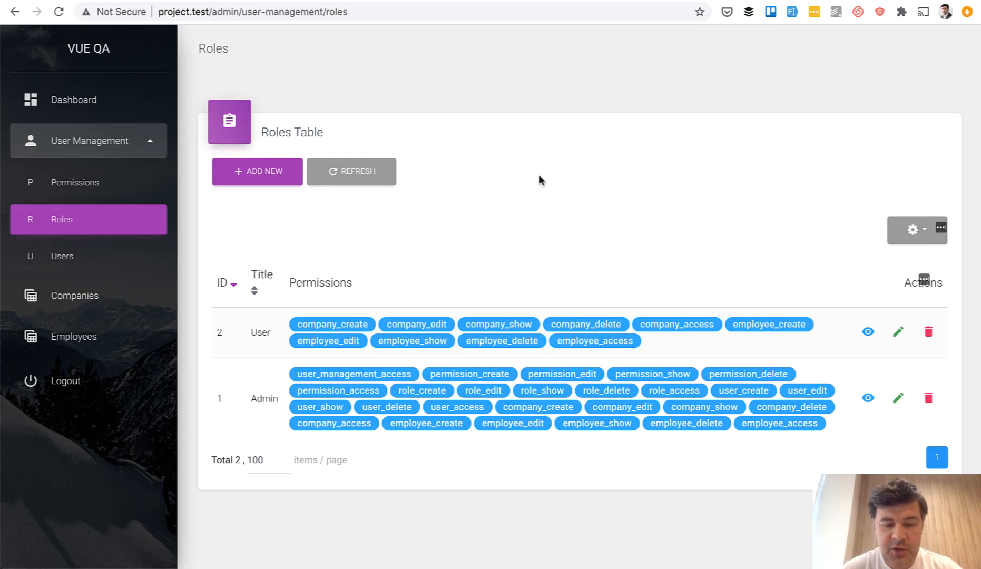
Step: Open DevTools and preview the abilities request's response of permission names
key(F12)
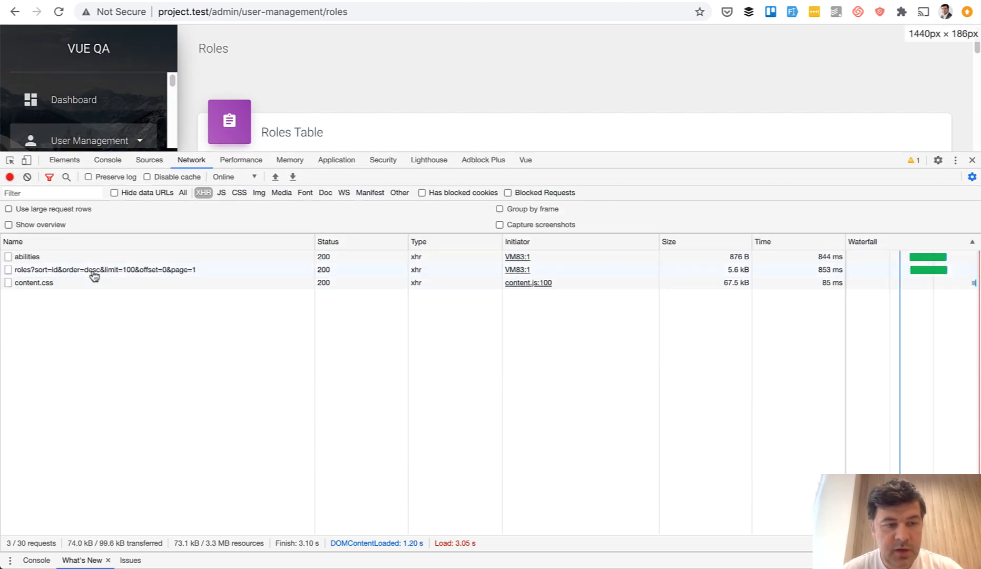
click(27, 257)
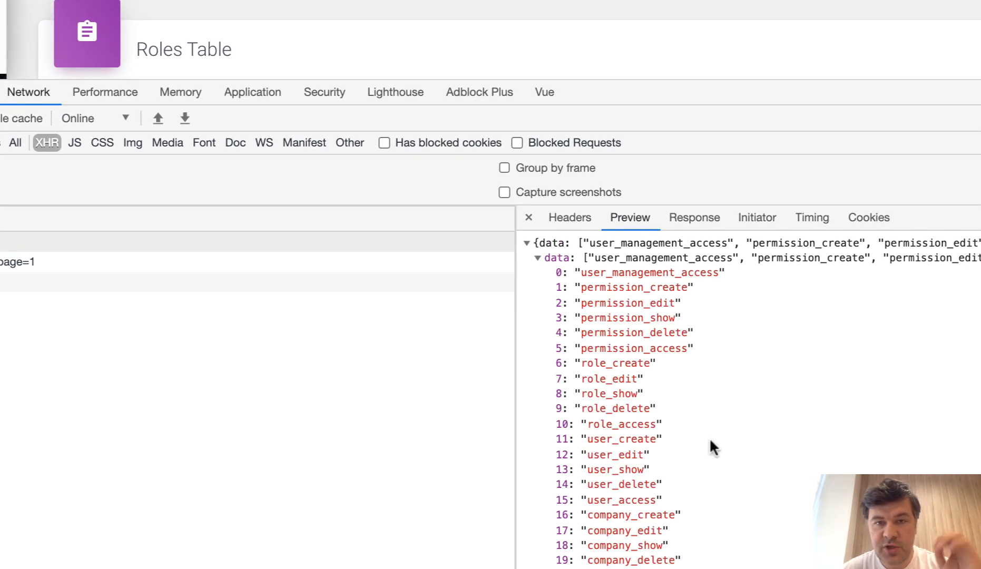
mouse_move(805, 480)
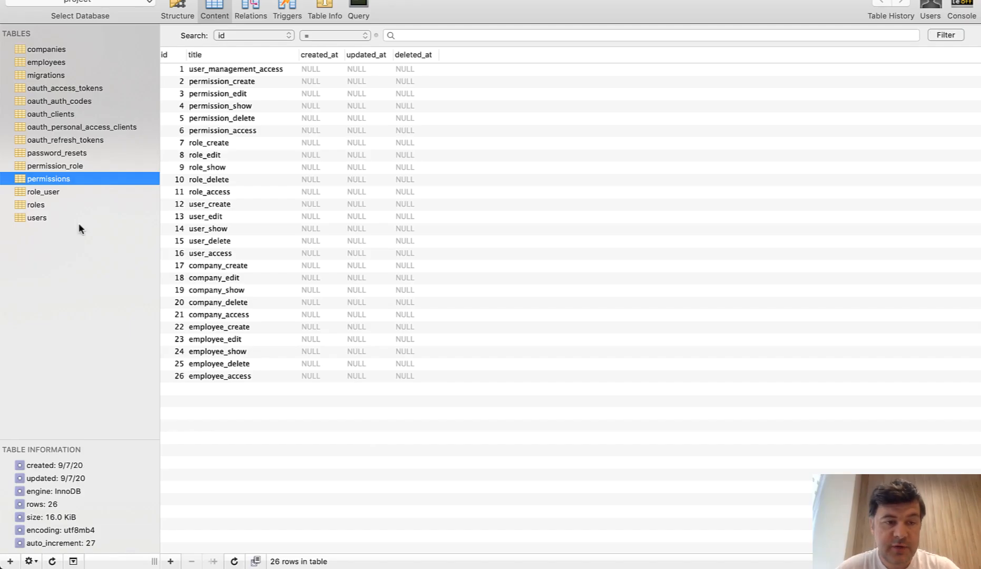
mouse_move(57, 322)
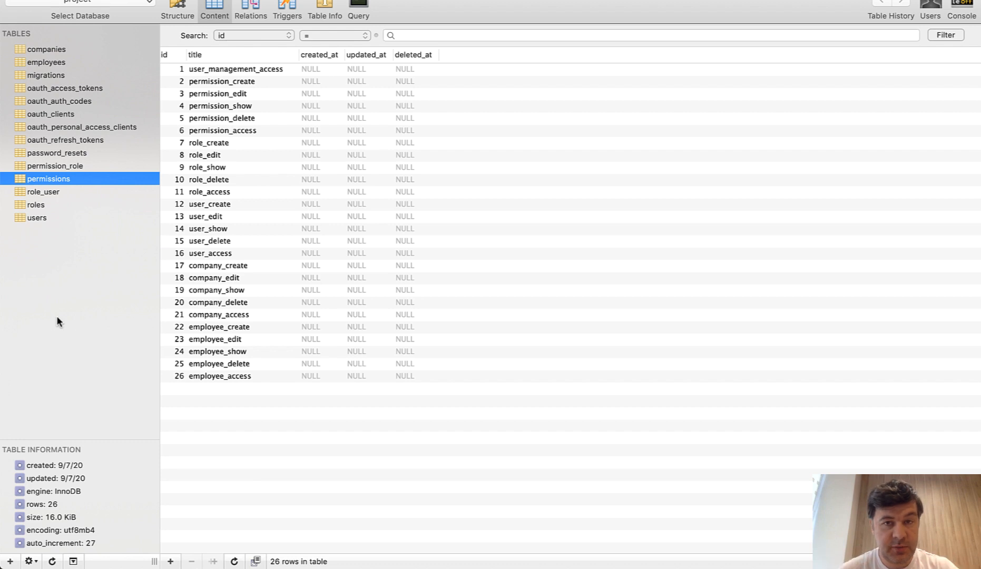
mouse_move(83, 193)
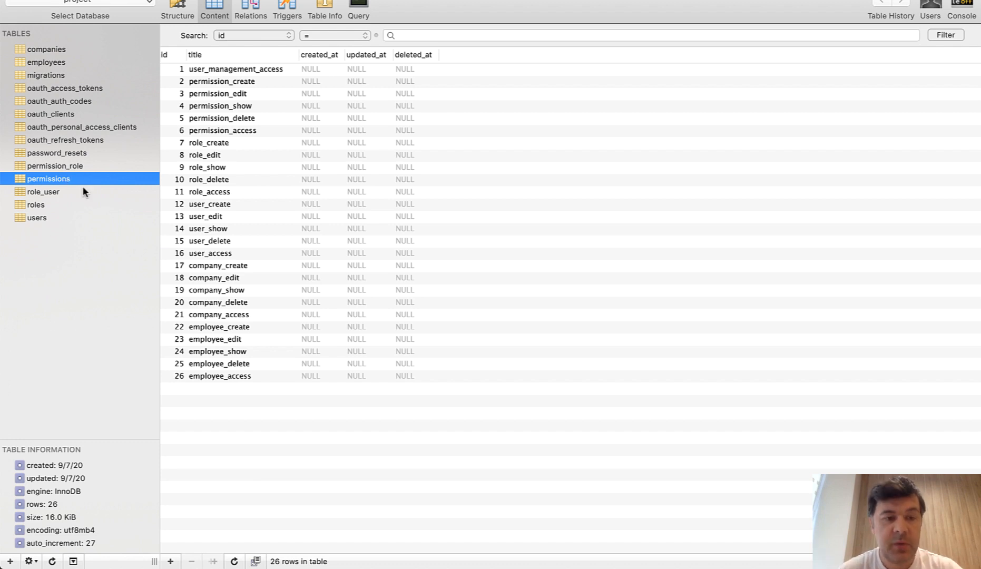
Step: Browse the roles, permission_role and role_user tables in Sequel Pro
click(36, 205)
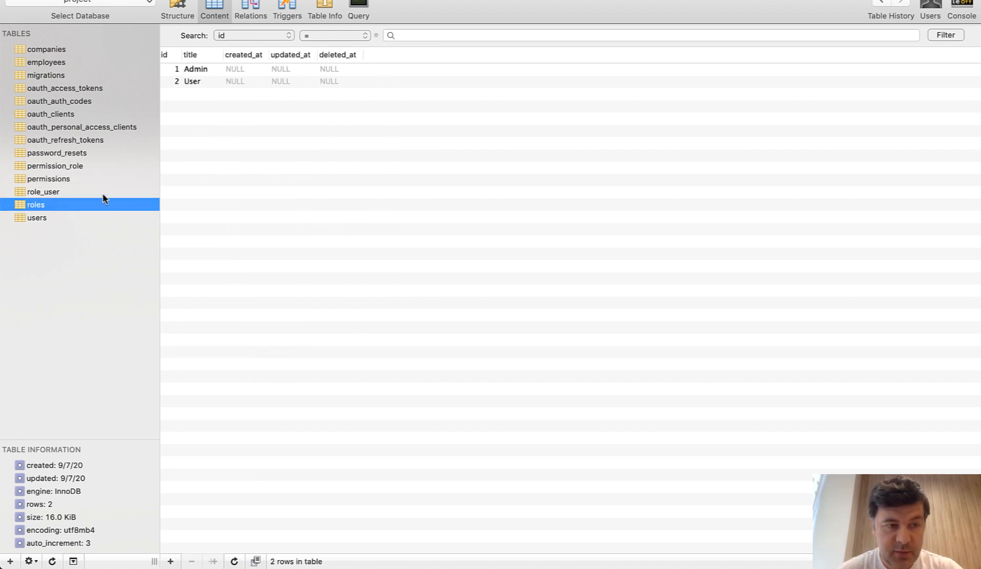
click(55, 166)
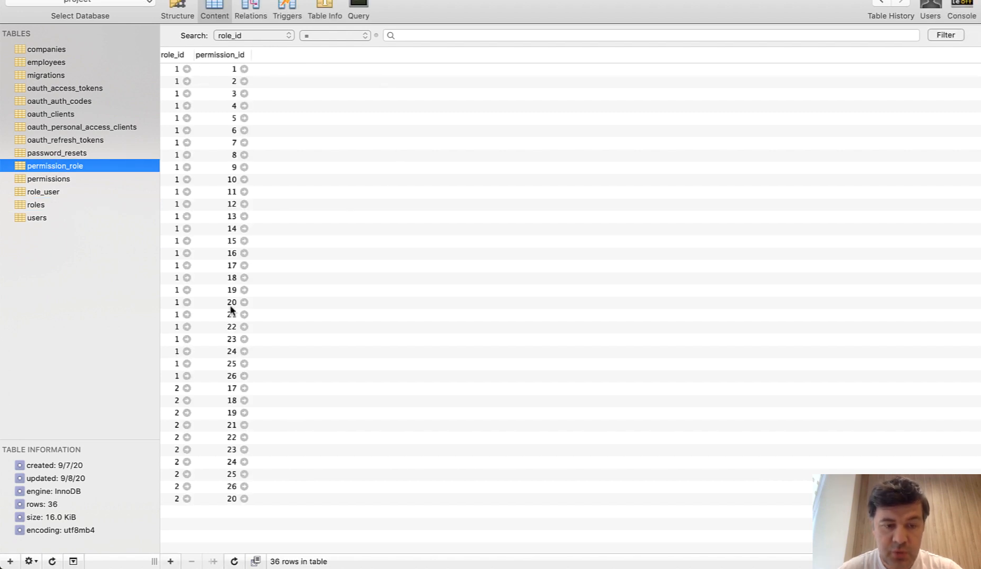
click(43, 192)
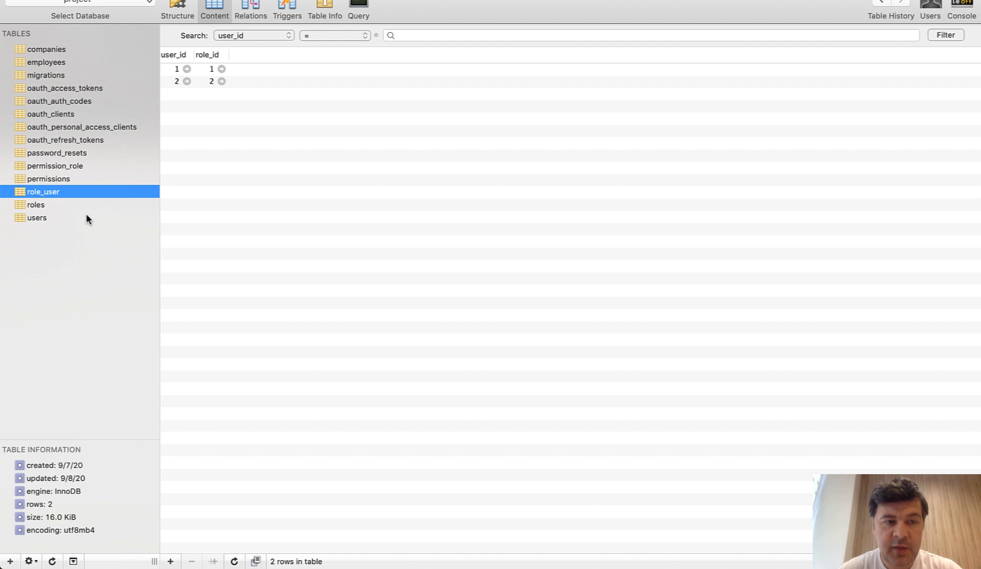
mouse_move(281, 307)
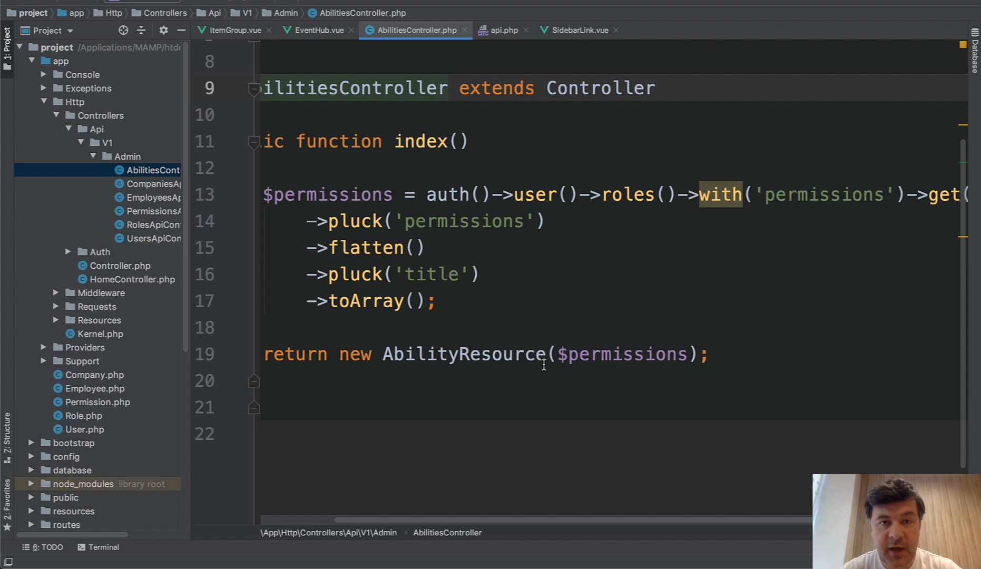
mouse_move(610, 233)
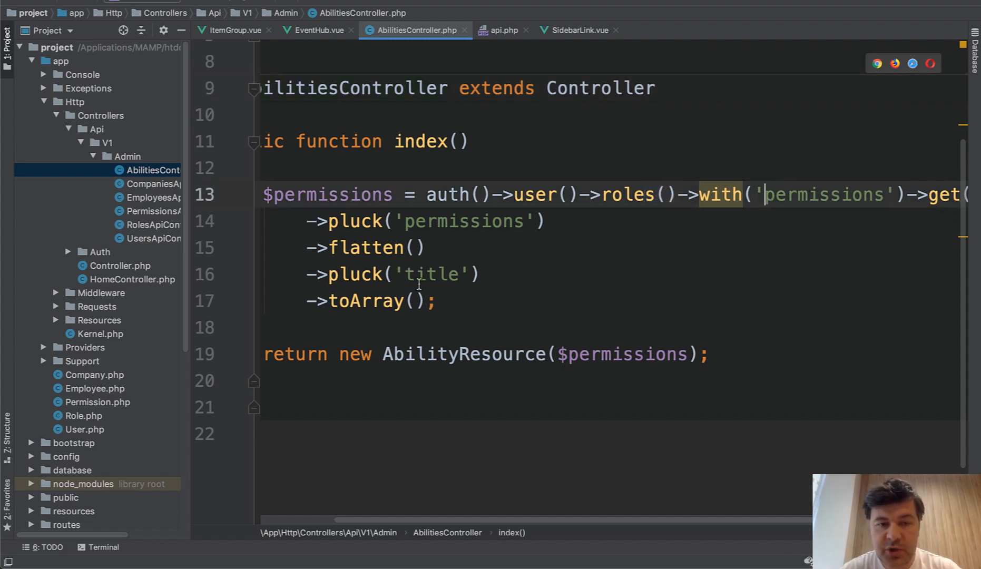
Step: Highlight the index() method in AbilitiesController.php that plucks permission titles
drag(331, 221, 438, 301)
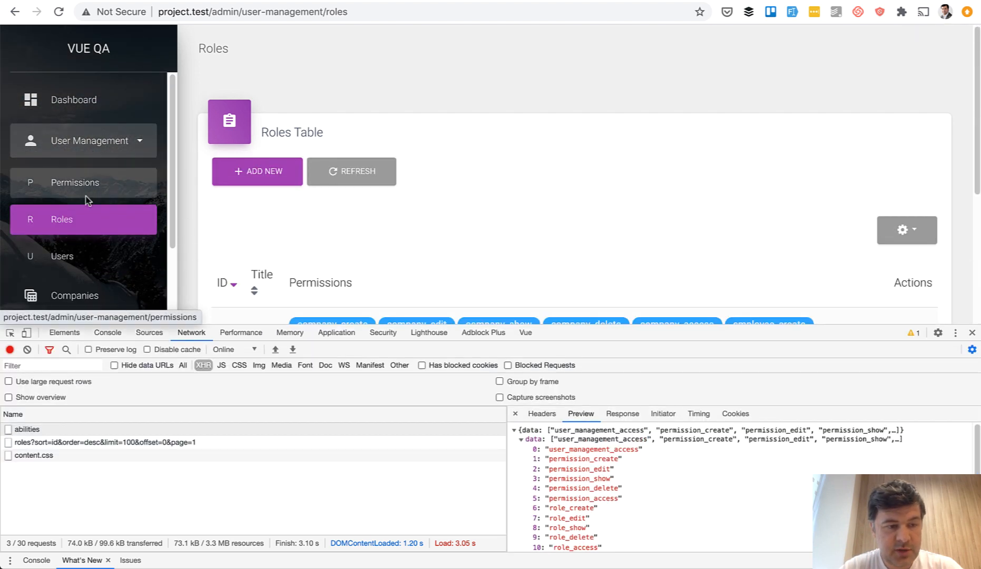
Step: Go to the Permissions list and edit the employee_access permission
click(74, 183)
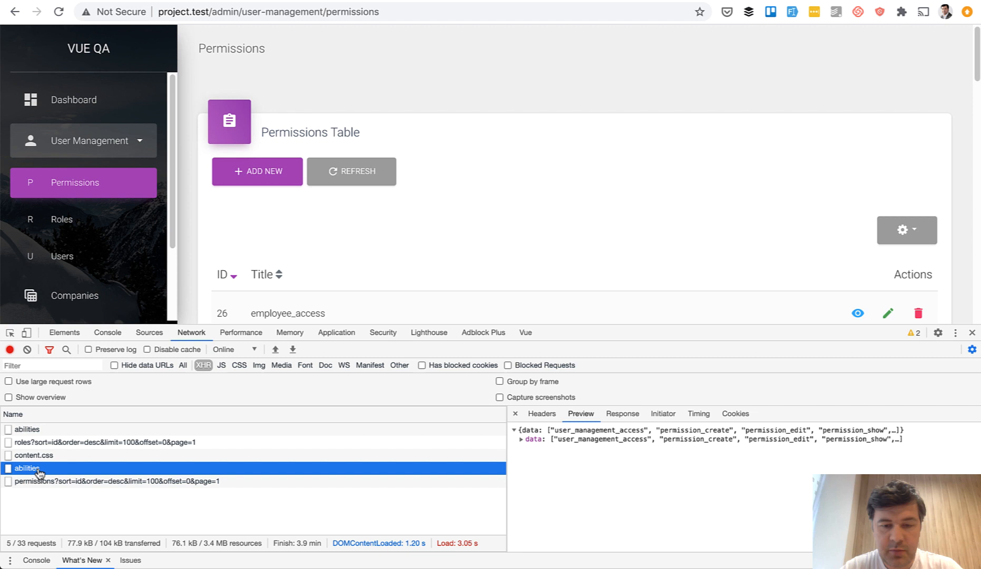
click(888, 313)
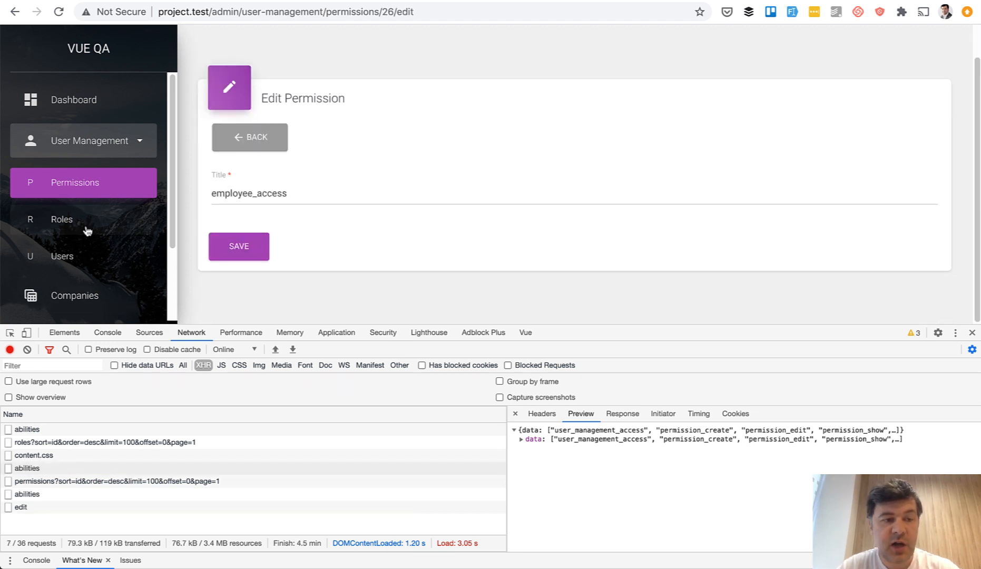
mouse_move(371, 274)
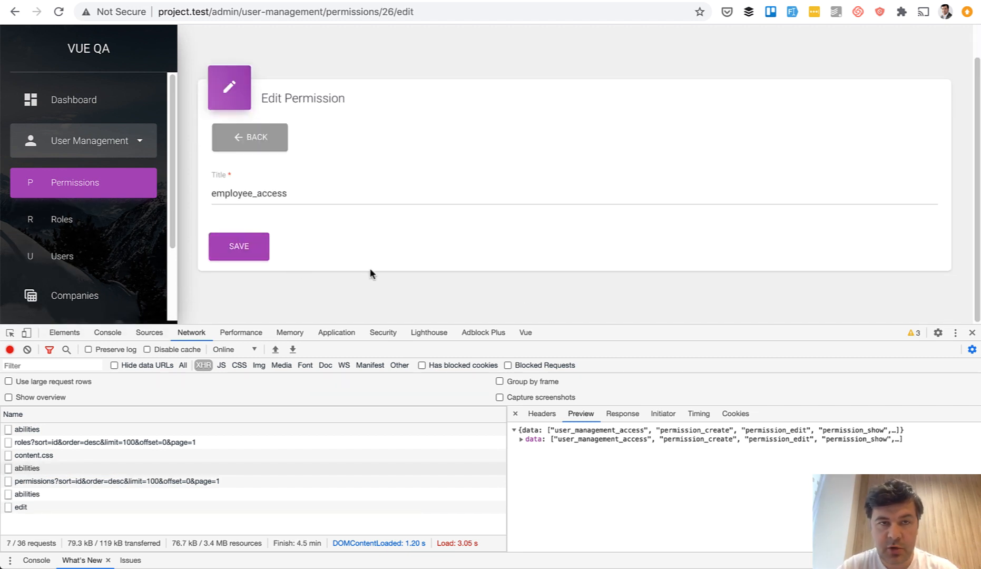
mouse_move(377, 289)
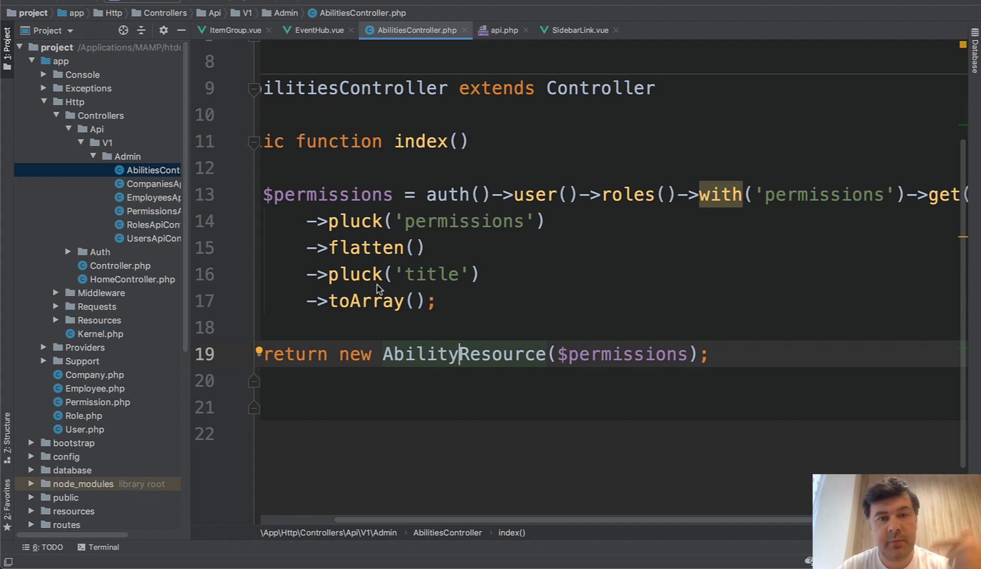
Step: View CompaniesApiController's company_access gate, then jump to StoreCompanyRequest's company_create authorize check
click(150, 184)
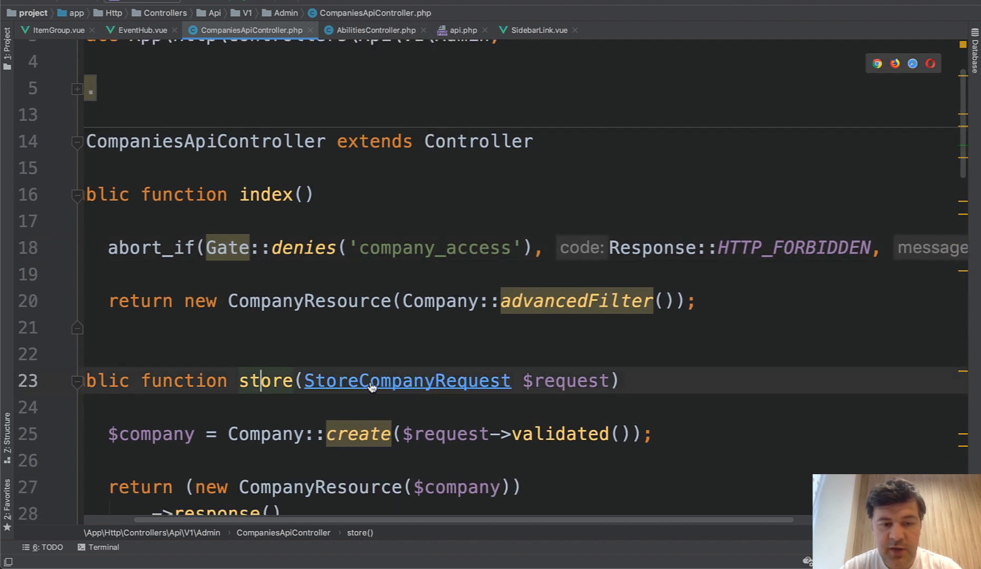
click(407, 381)
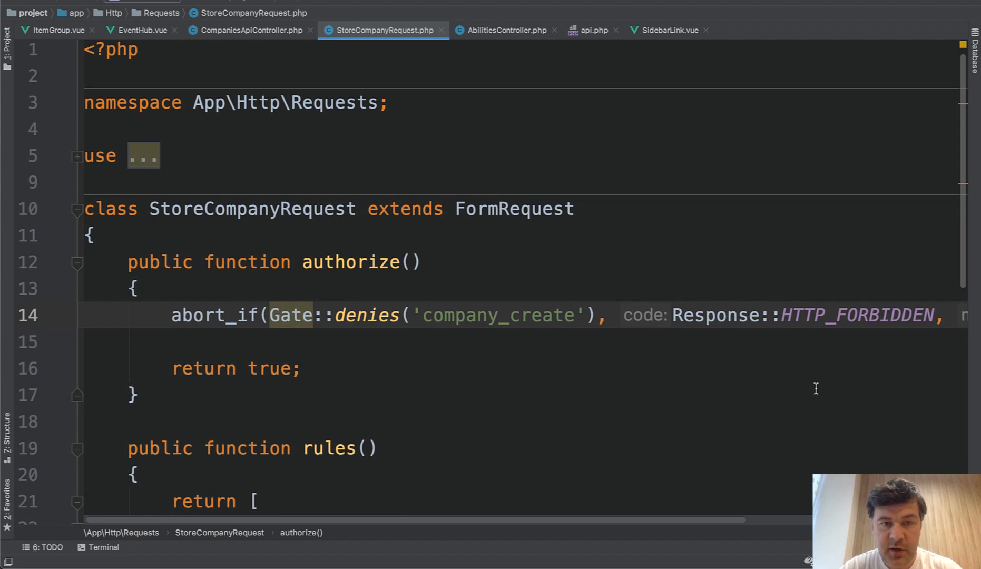
mouse_move(434, 408)
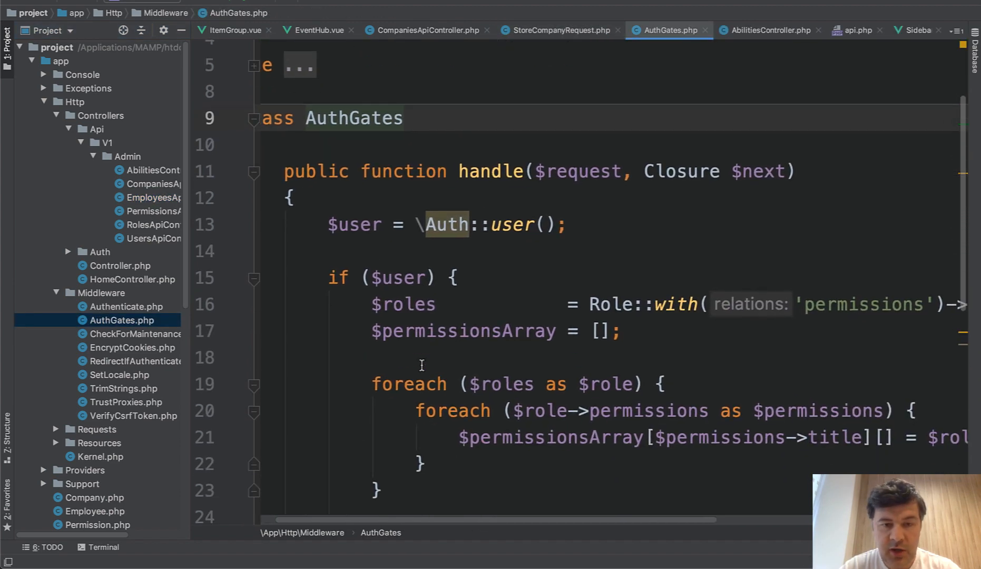
Step: Scroll through AuthGates handle(), which builds gates from role permissions
scroll(down, 3)
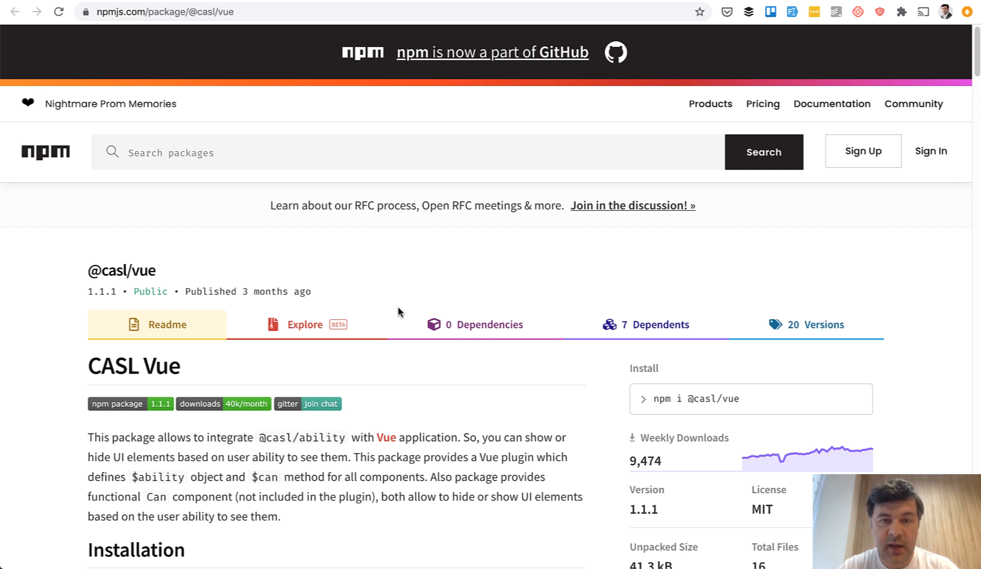
mouse_move(516, 387)
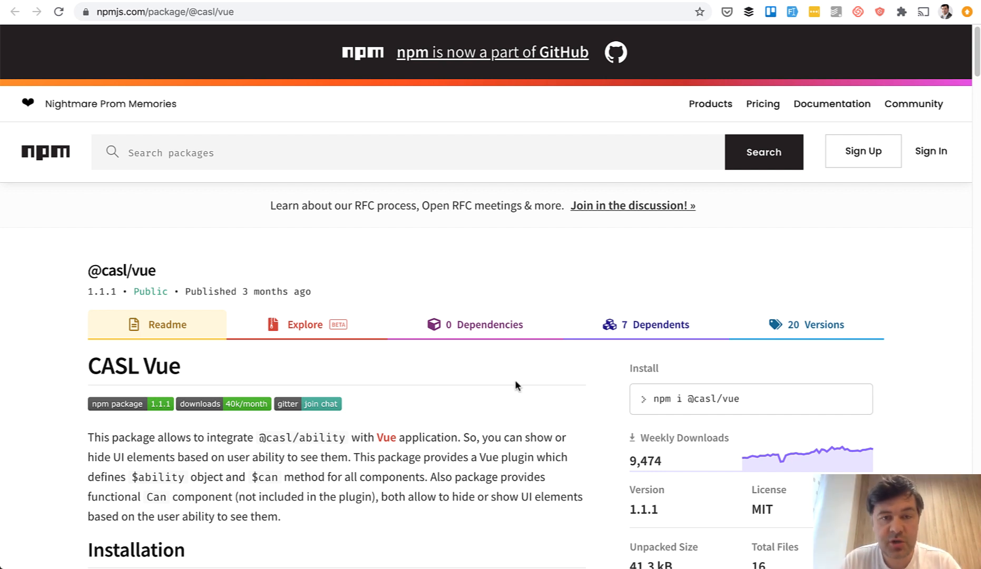
Step: Open a new QuickAdminPanel project offering Laravel + jQuery or Vue.js + Laravel
click(181, 11)
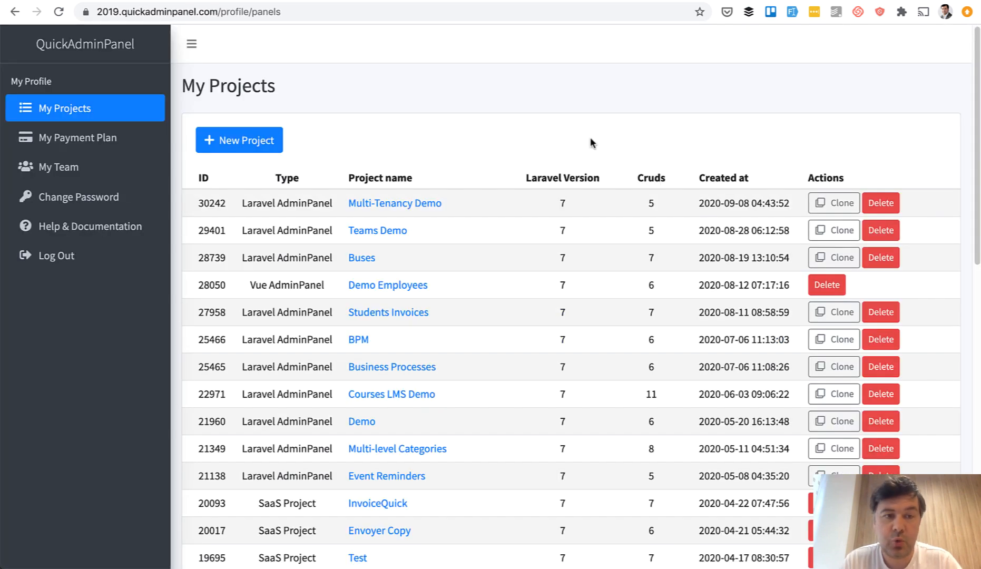
click(238, 139)
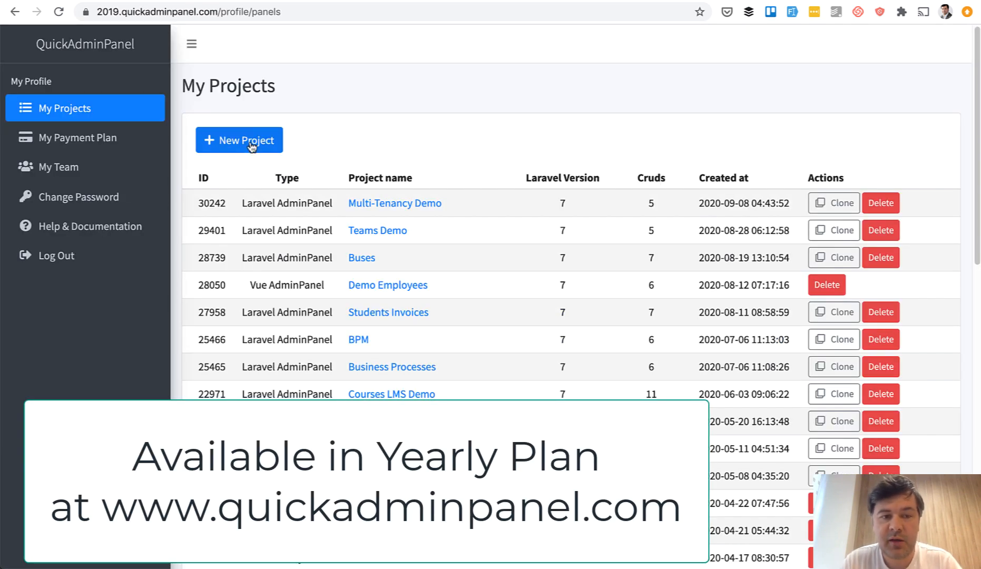
click(239, 140)
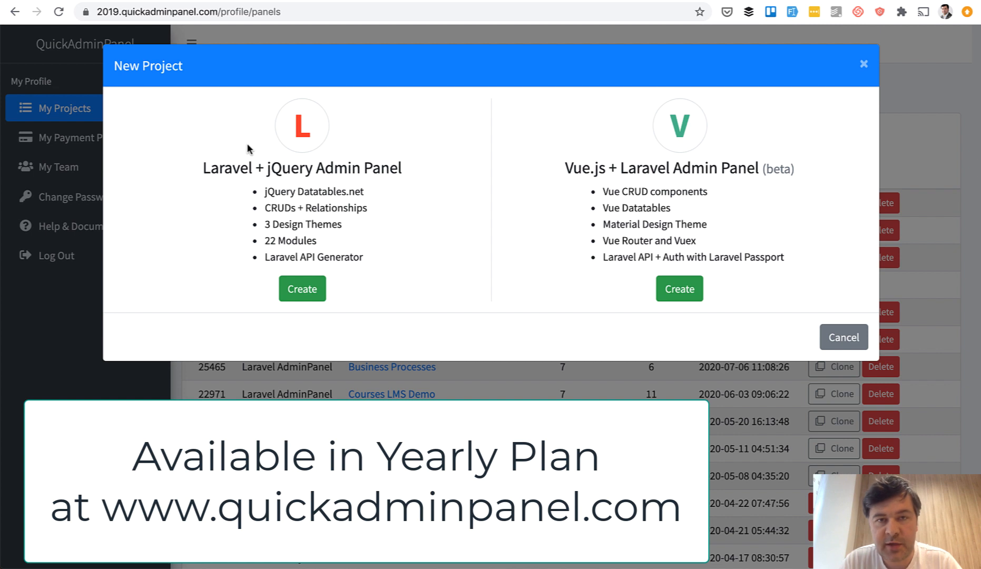
mouse_move(480, 243)
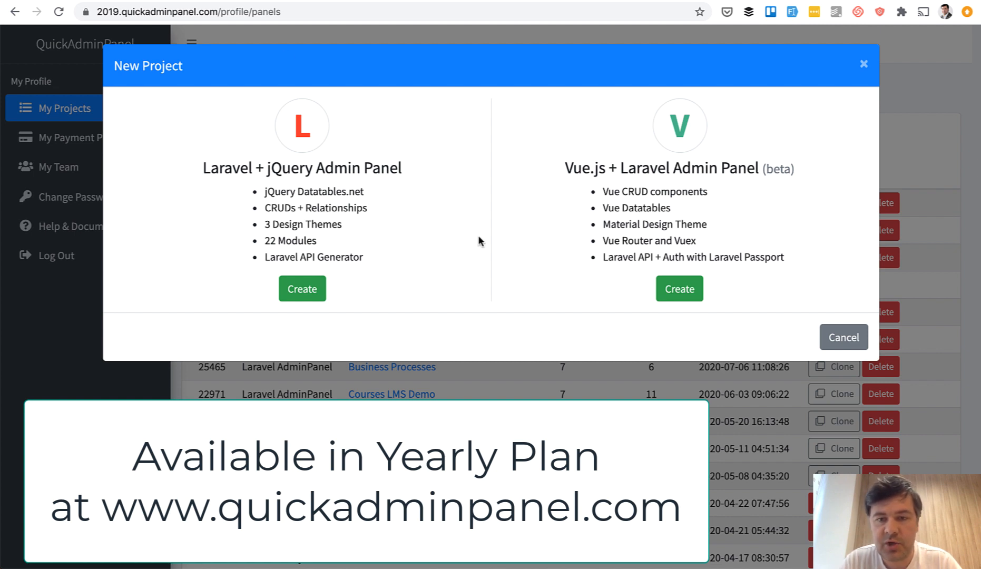
mouse_move(545, 182)
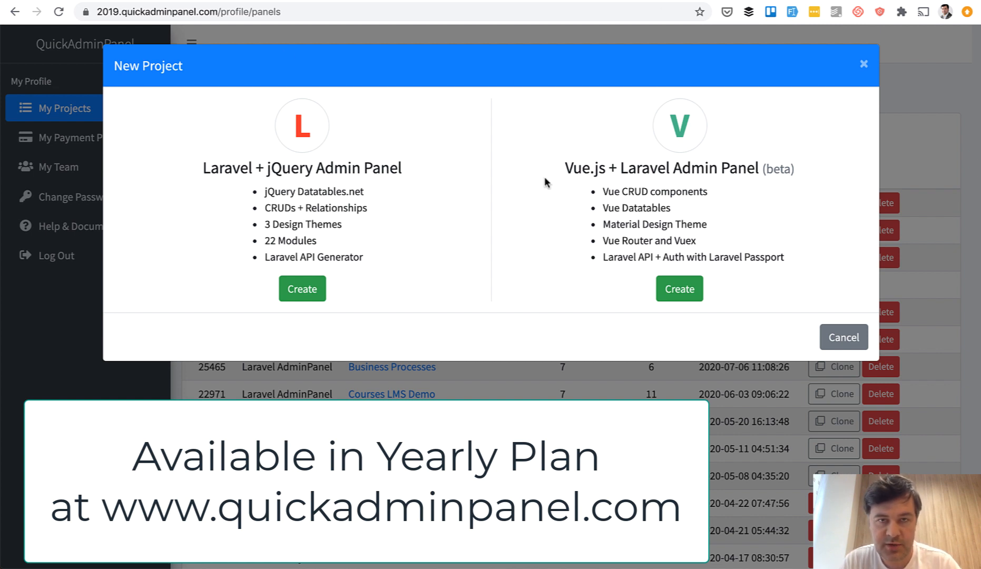